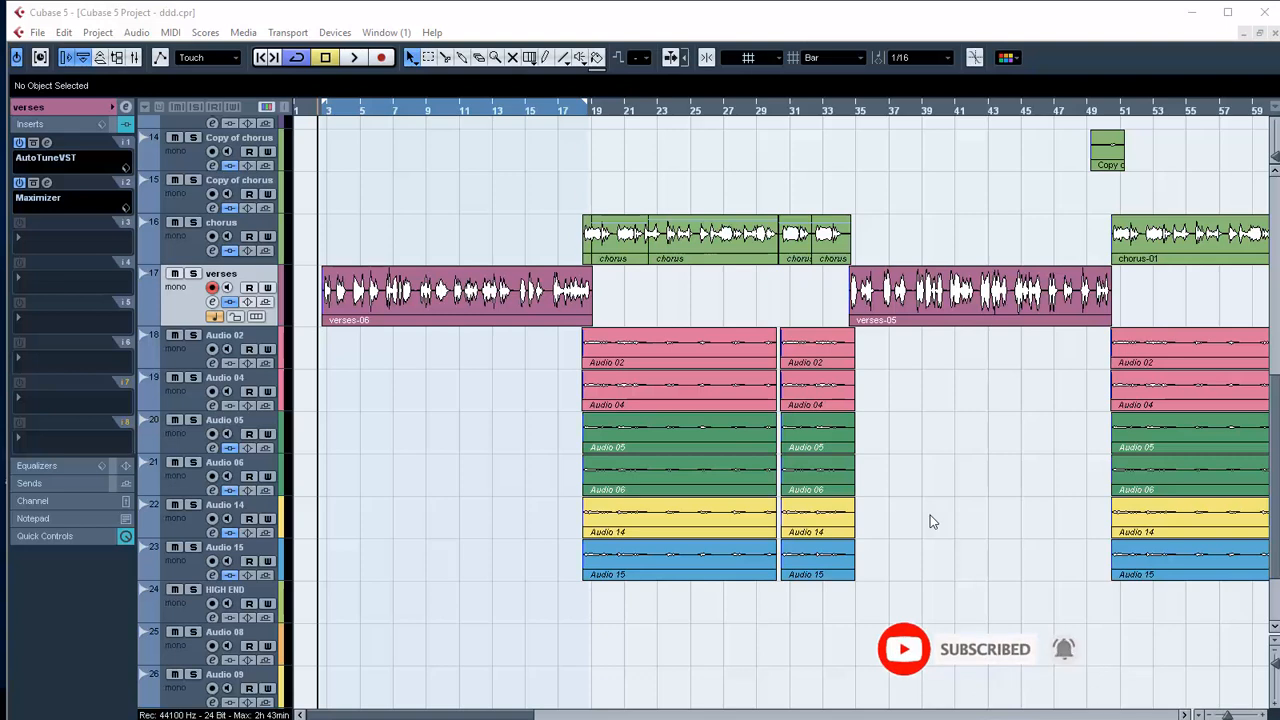
{"action": "mouse_move", "coordinate": [387, 335]}
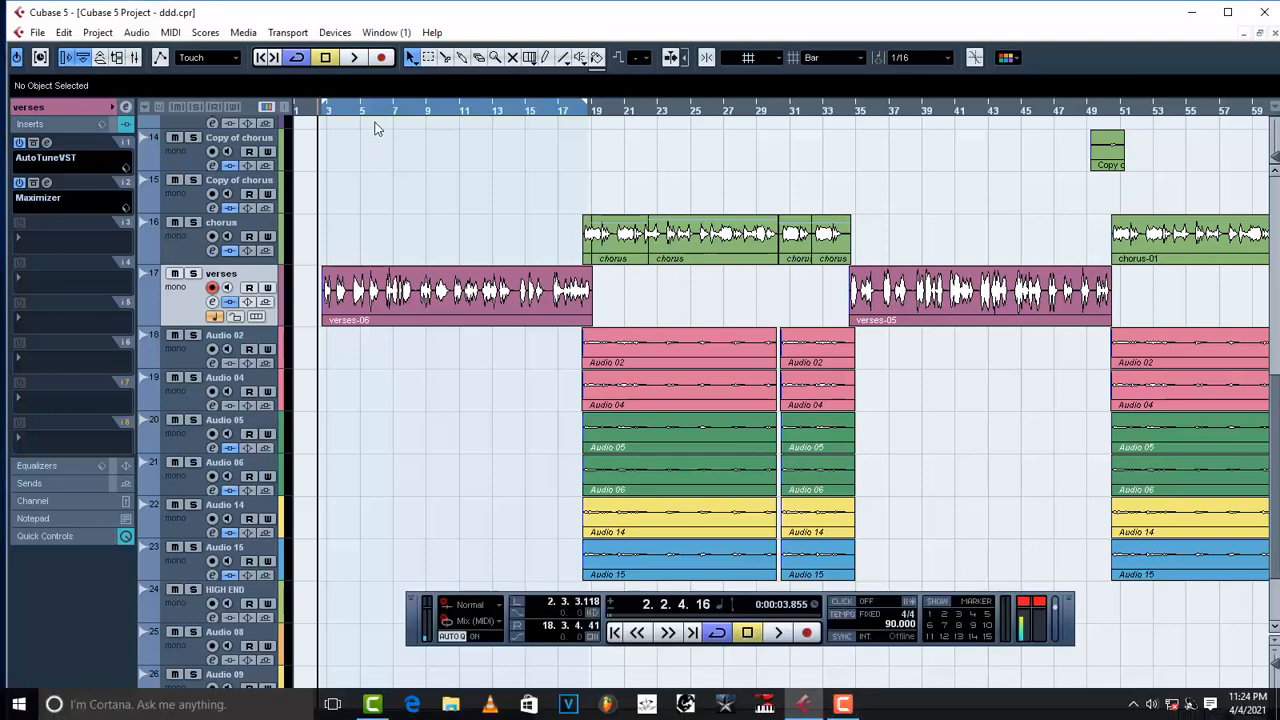
{"action": "left_click", "coordinate": [354, 57]}
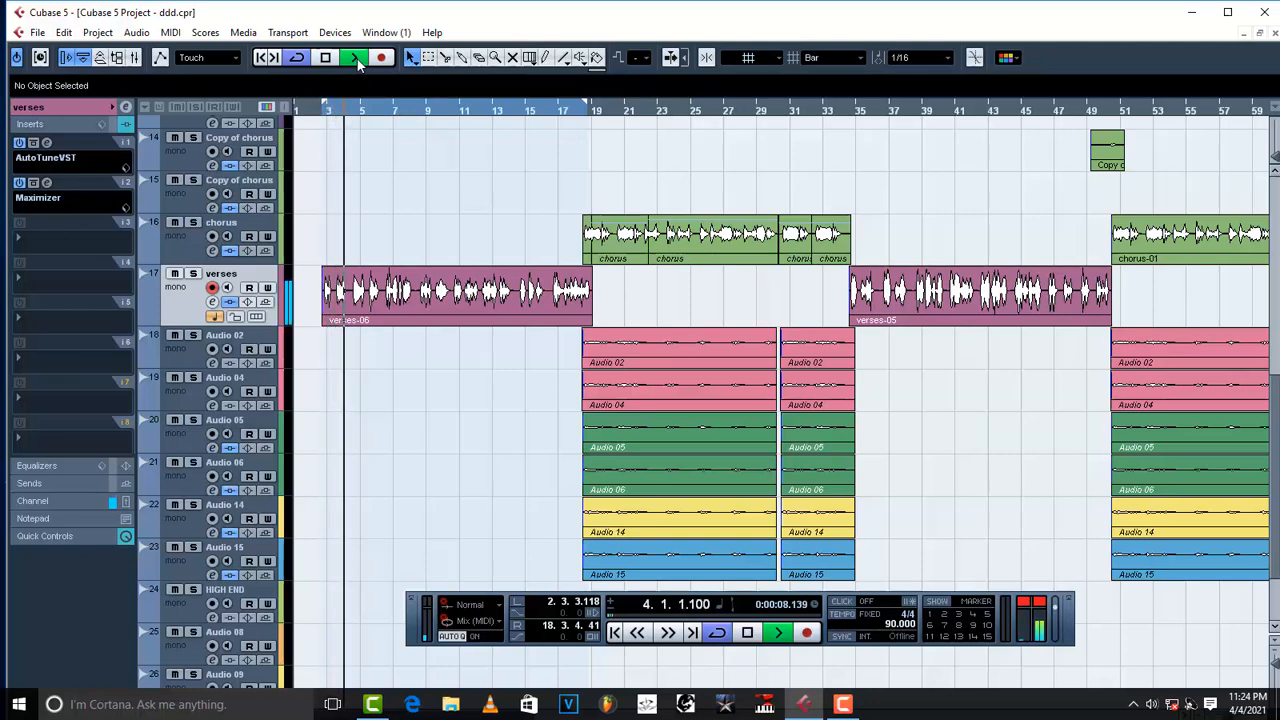
{"action": "left_click", "coordinate": [352, 57]}
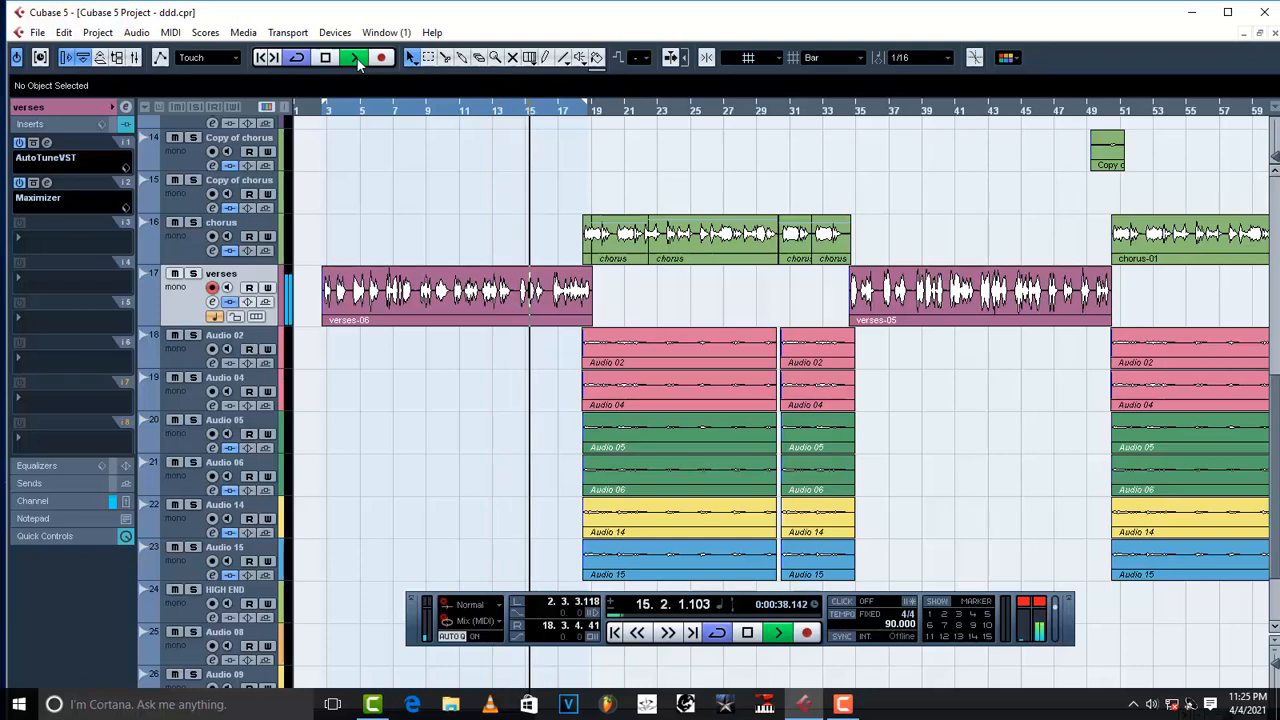
{"action": "left_click", "coordinate": [349, 57]}
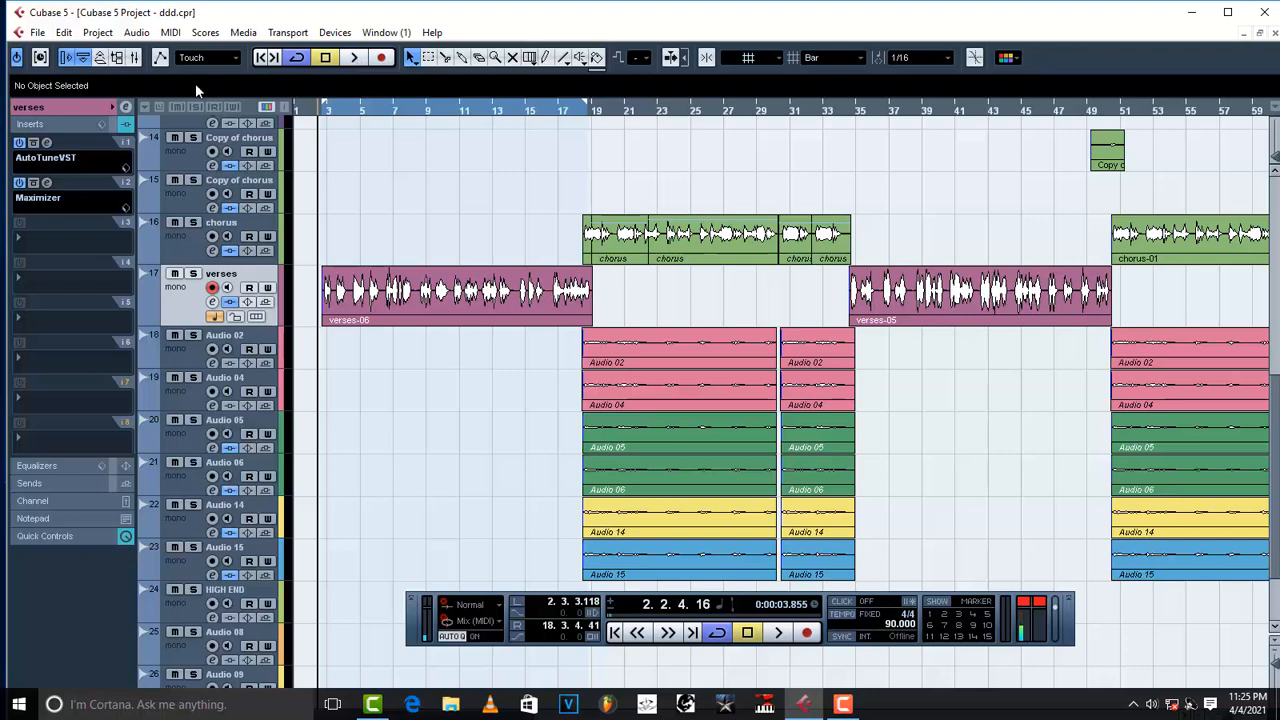
{"action": "mouse_move", "coordinate": [108, 174]}
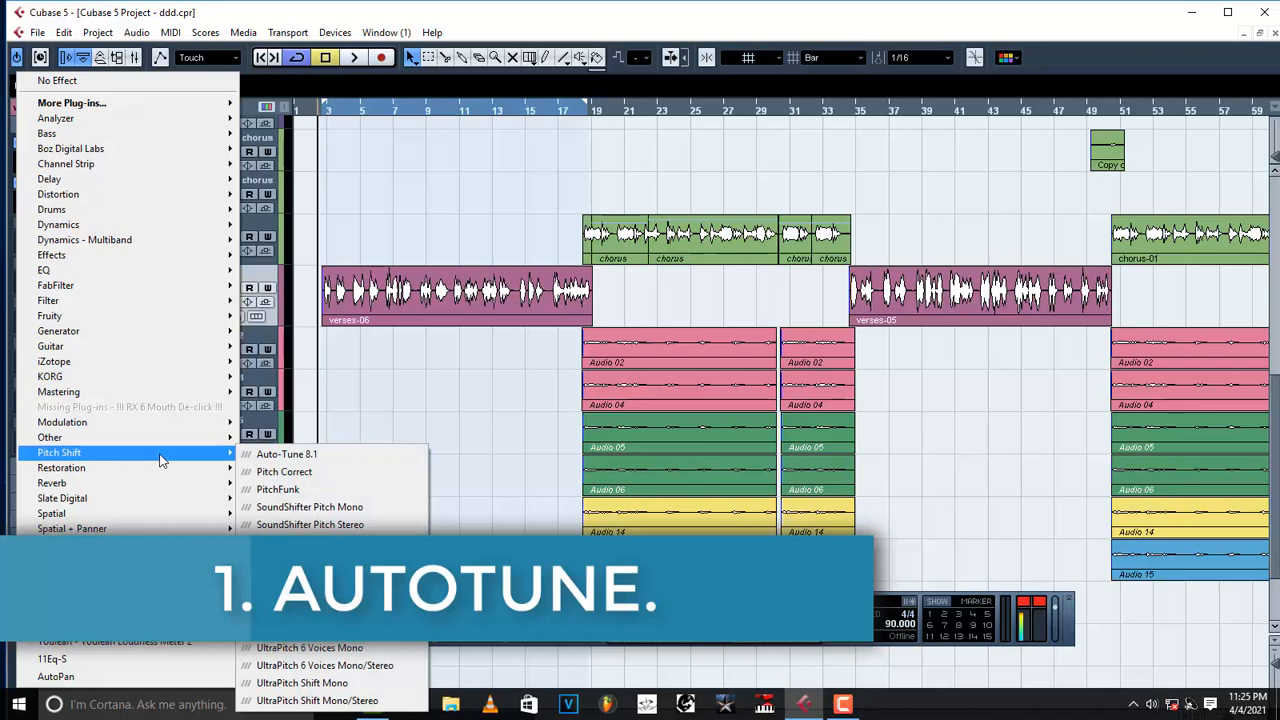
{"action": "mouse_move", "coordinate": [423, 398]}
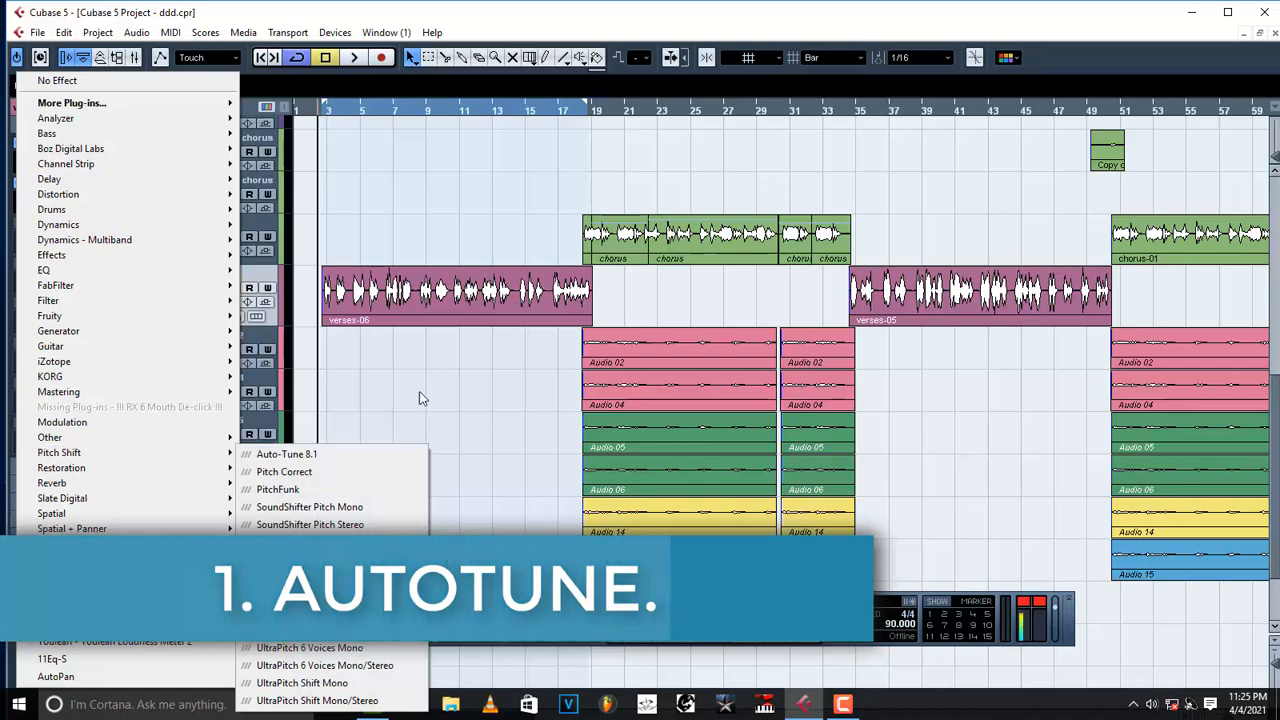
{"action": "left_click", "coordinate": [287, 454]}
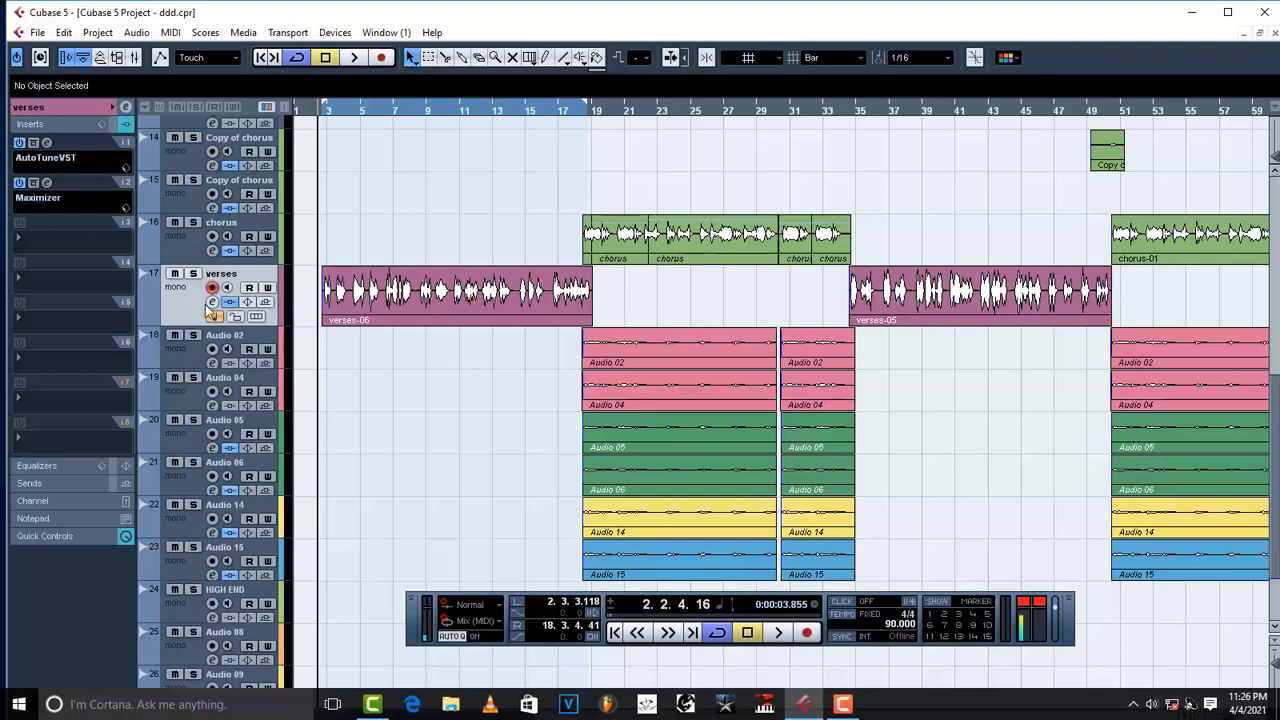
{"action": "mouse_move", "coordinate": [383, 364]}
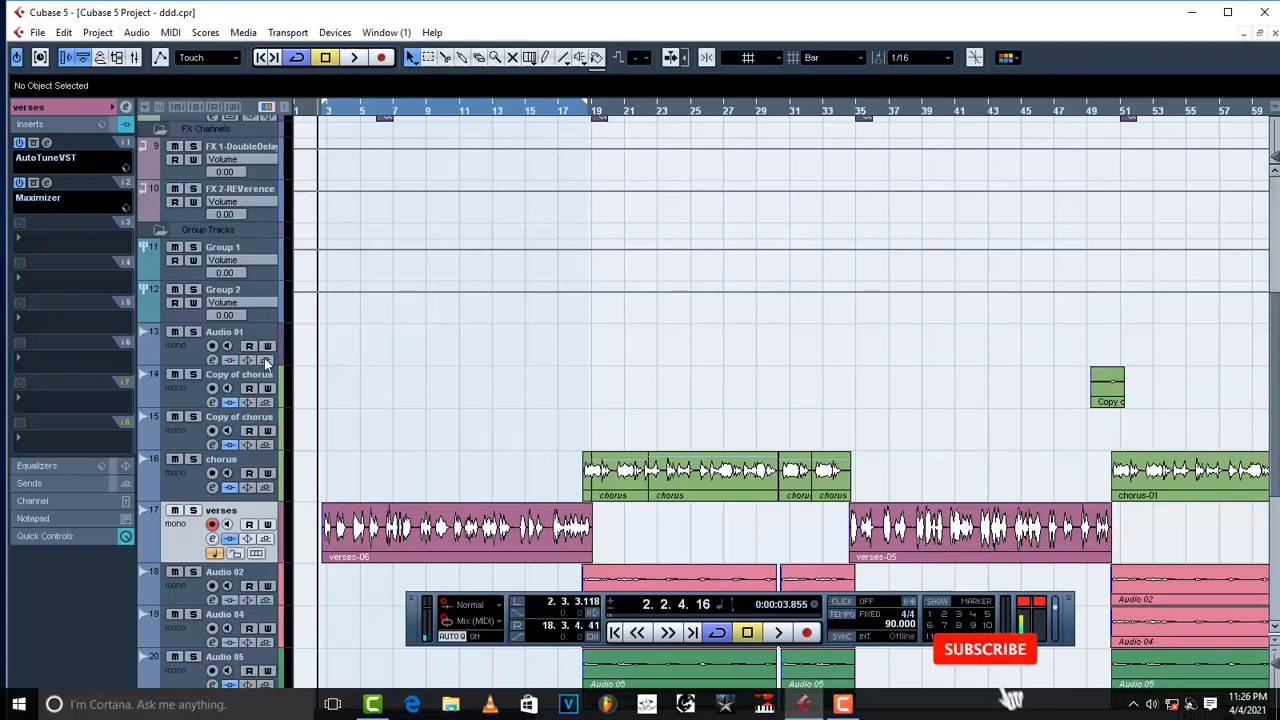
{"action": "left_click", "coordinate": [985, 649]}
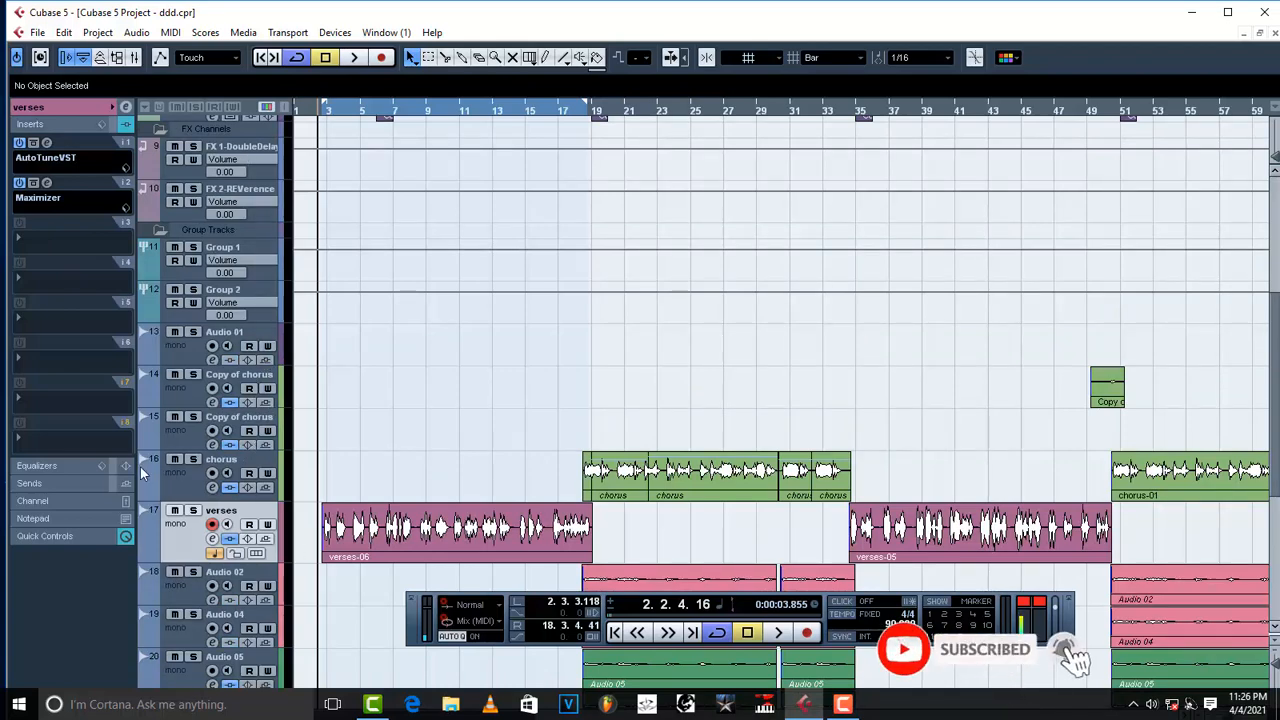
{"action": "scroll", "scroll_direction": "down", "scroll_amount": 3}
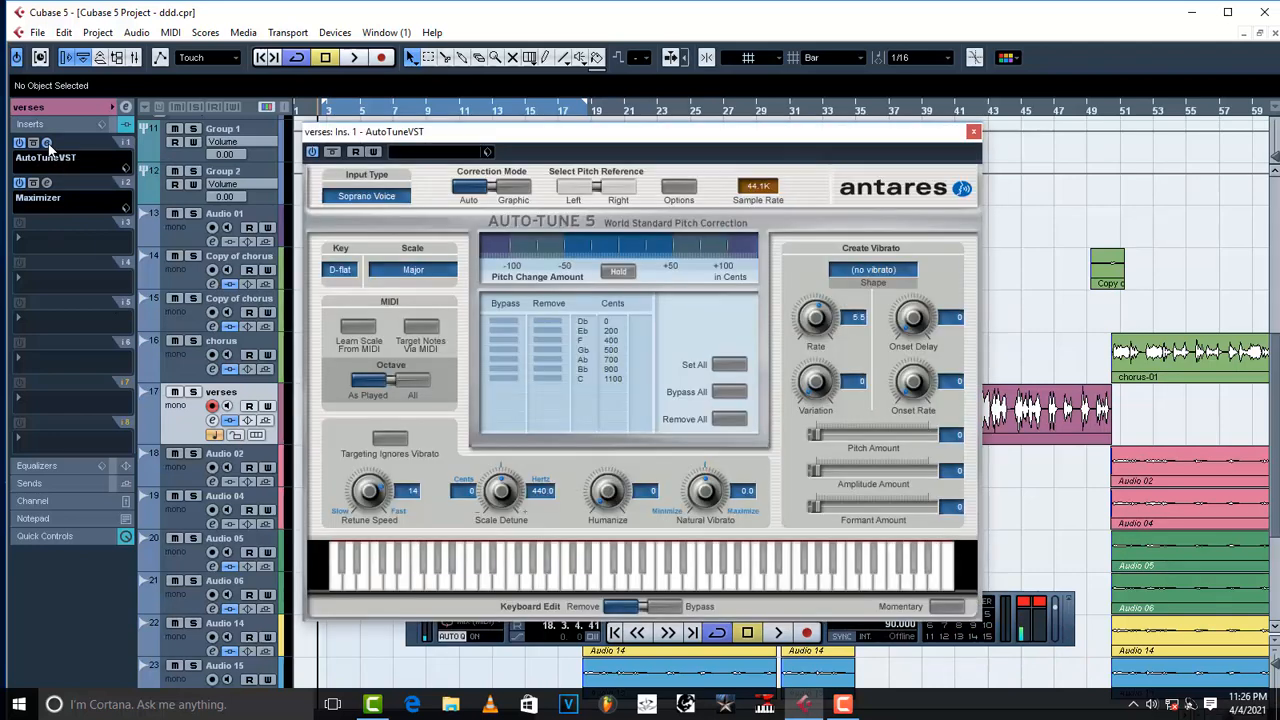
{"action": "left_click", "coordinate": [972, 132]}
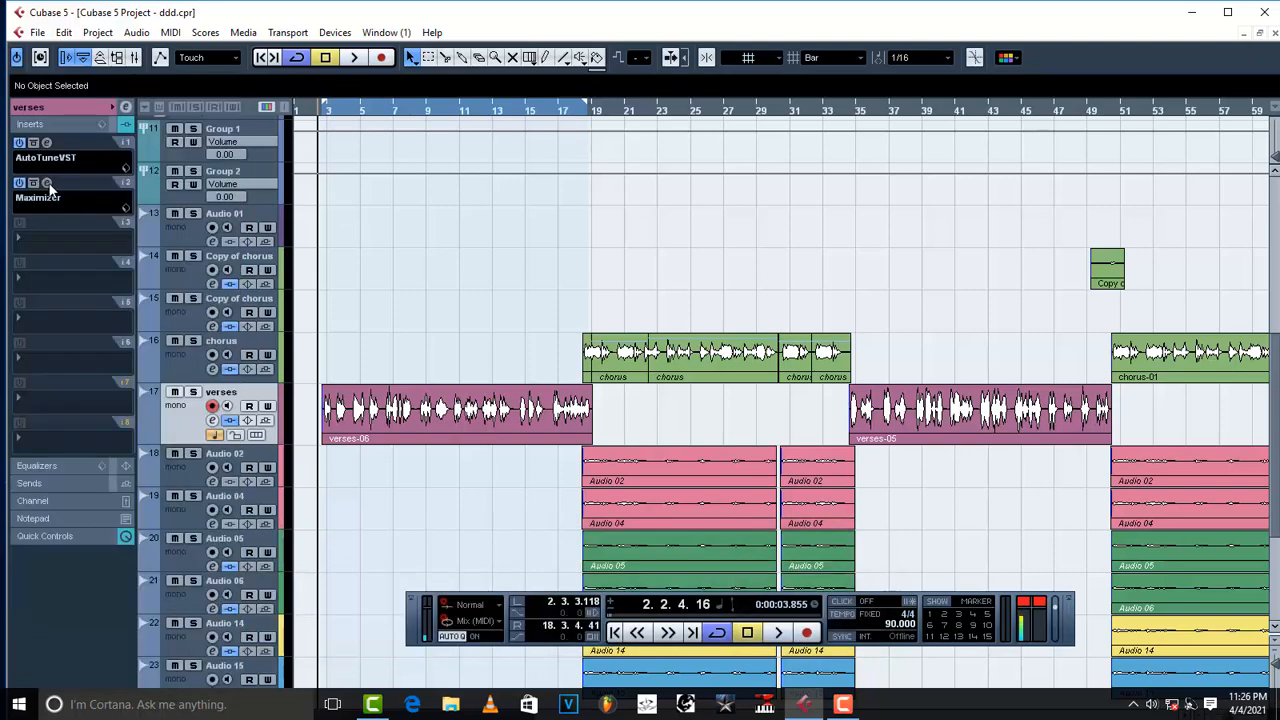
{"action": "left_click", "coordinate": [40, 198]}
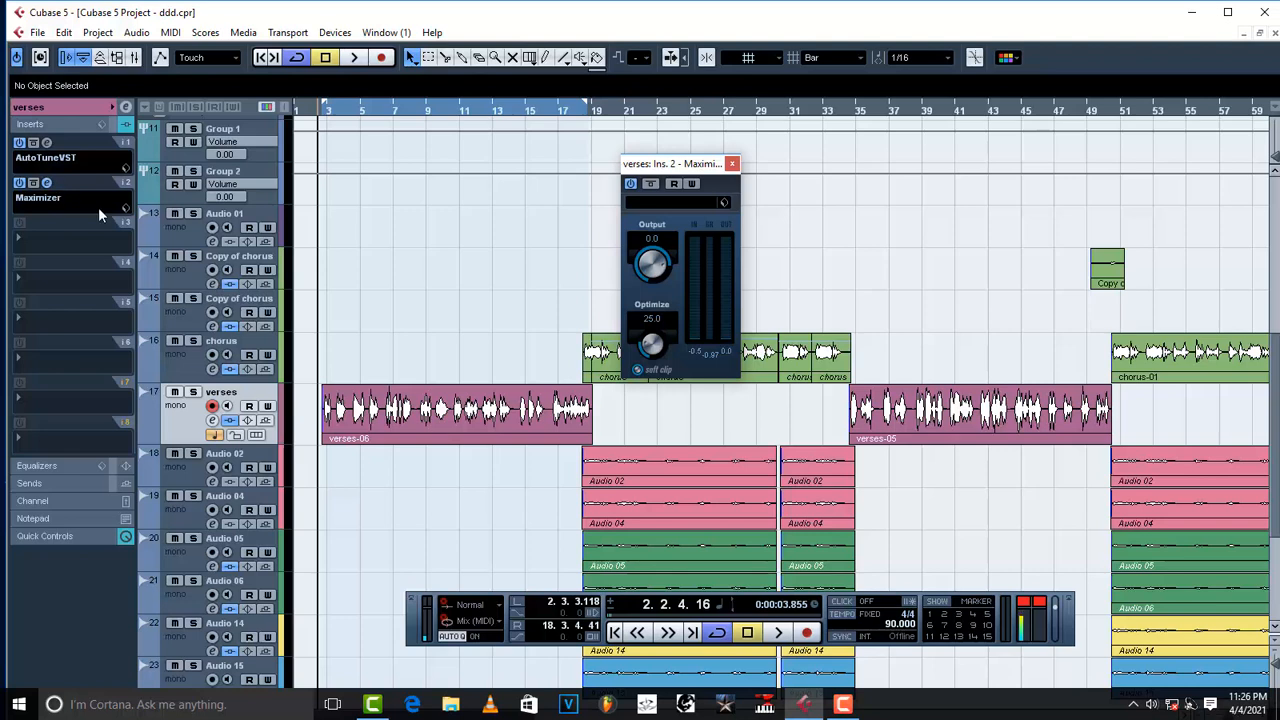
{"action": "mouse_move", "coordinate": [517, 313]}
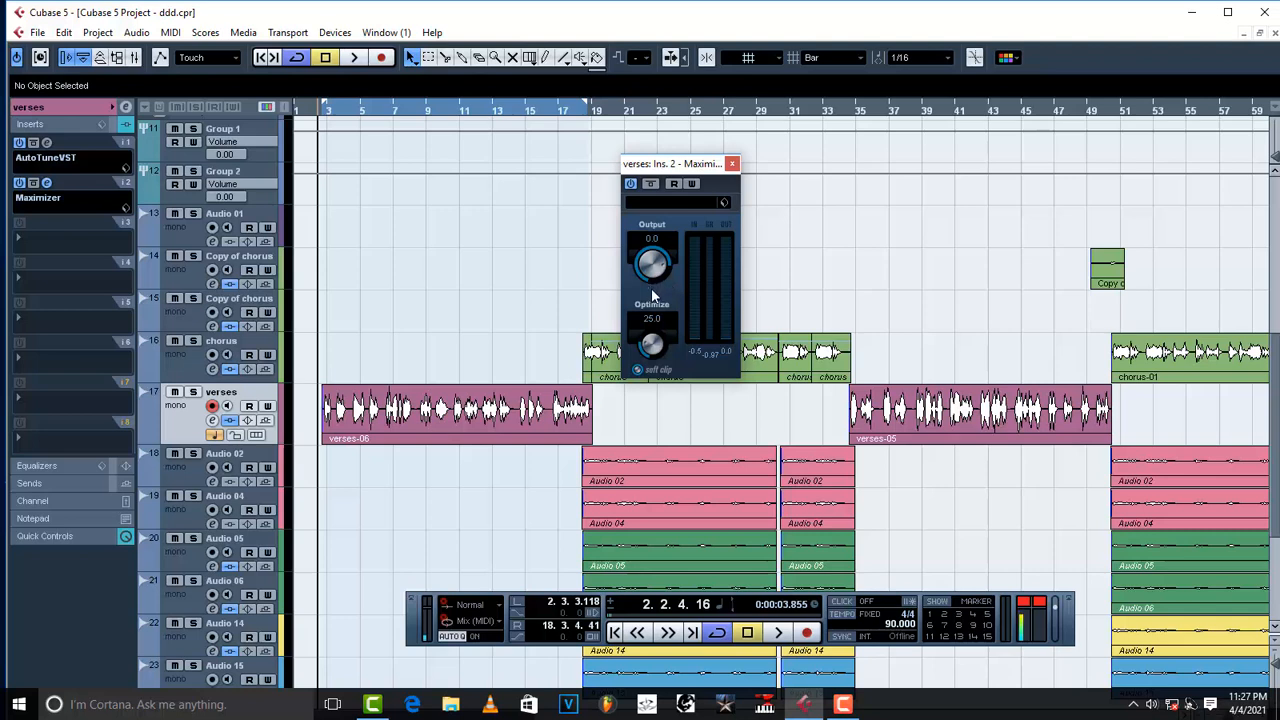
{"action": "left_click", "coordinate": [732, 163]}
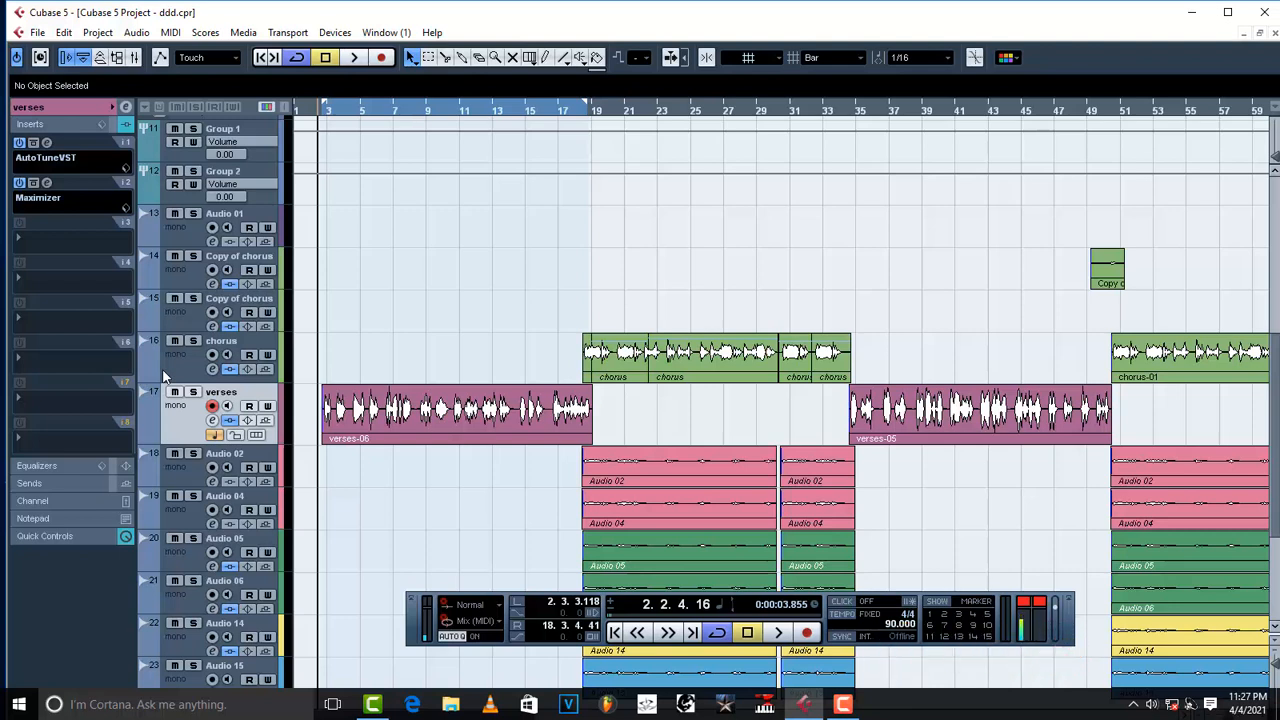
{"action": "mouse_move", "coordinate": [200, 363]}
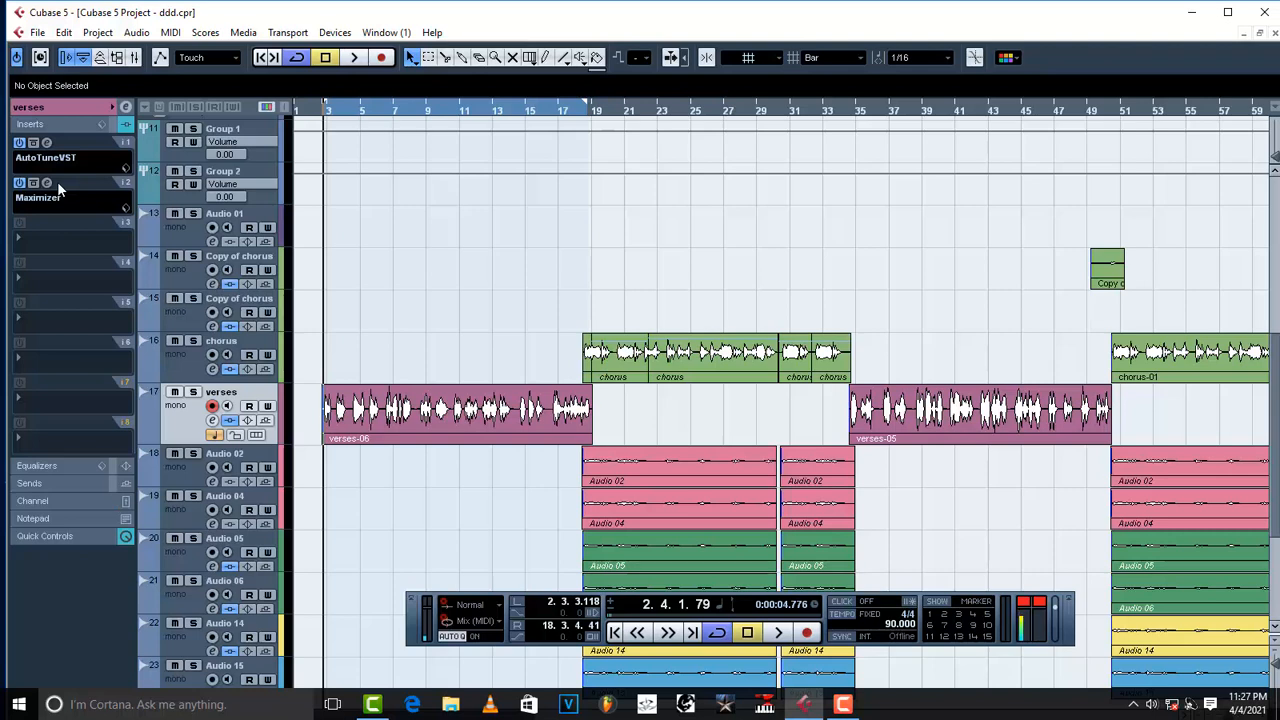
{"action": "mouse_move", "coordinate": [102, 228]}
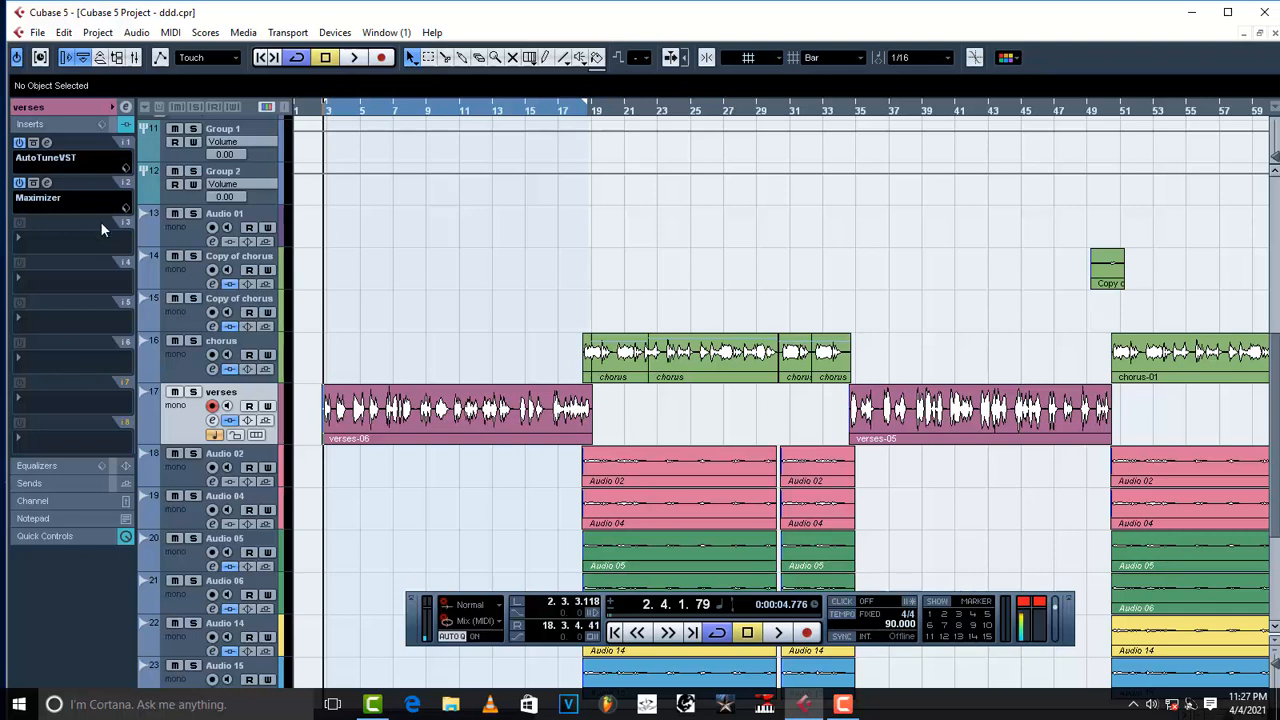
{"action": "mouse_move", "coordinate": [72, 245]}
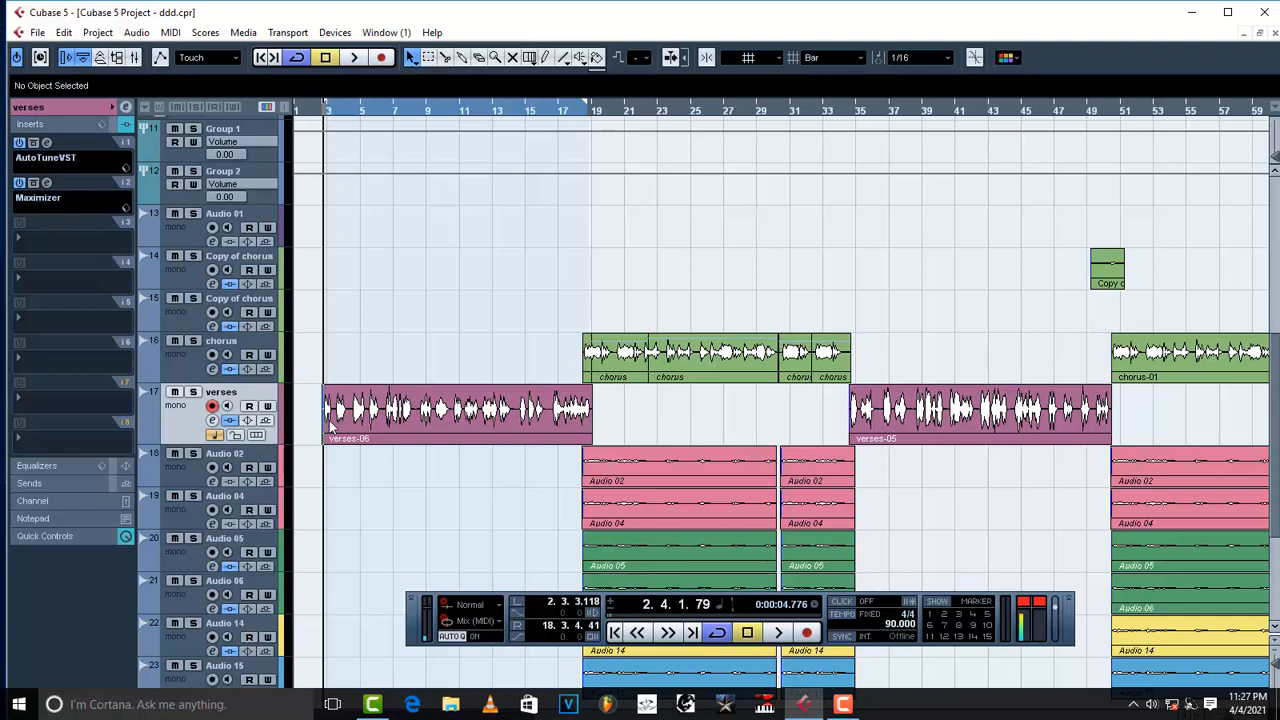
{"action": "mouse_move", "coordinate": [195, 420]}
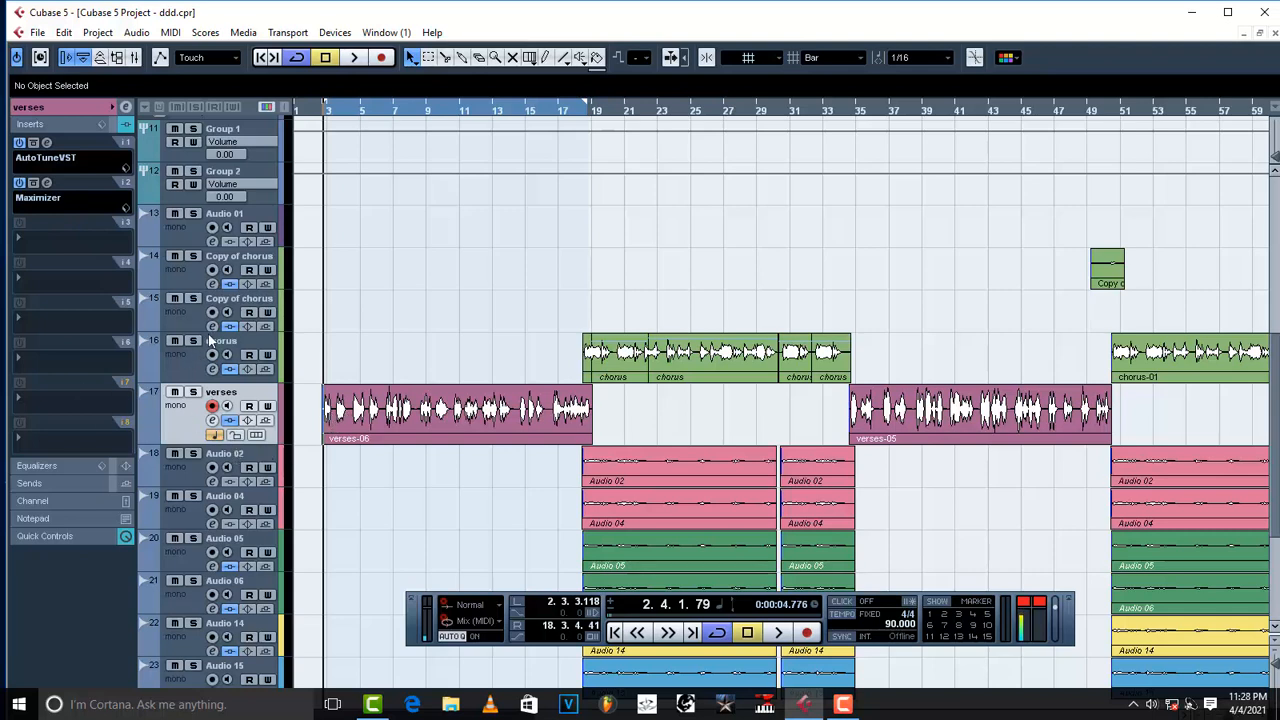
{"action": "mouse_move", "coordinate": [293, 390]}
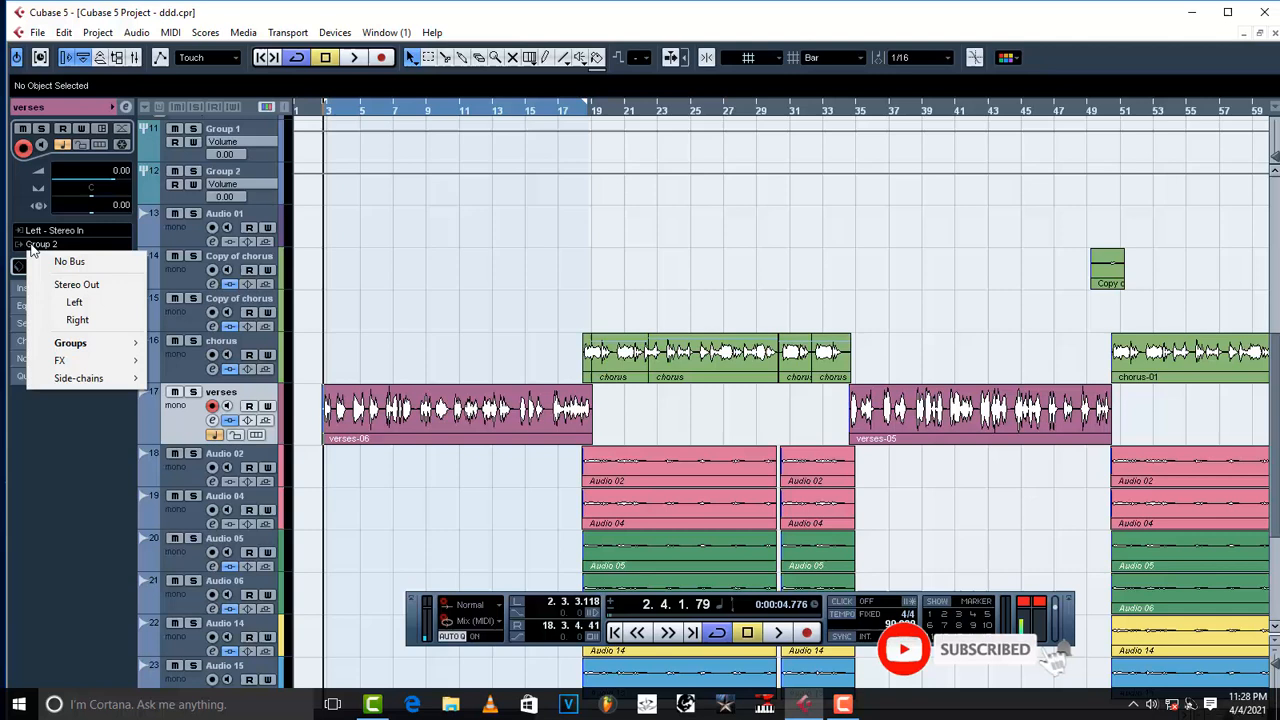
{"action": "mouse_move", "coordinate": [107, 343]}
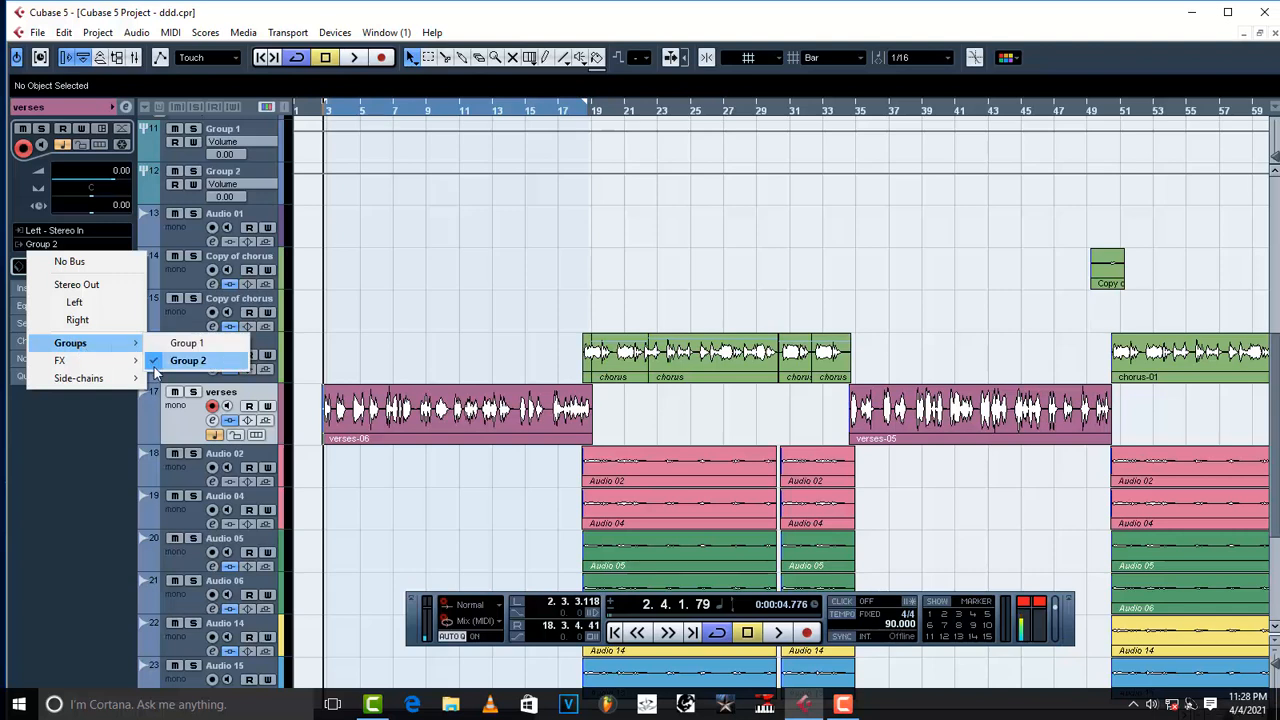
Set the verses track's Inspector output routing to Groups > Group 2
{"action": "left_click", "coordinate": [188, 360]}
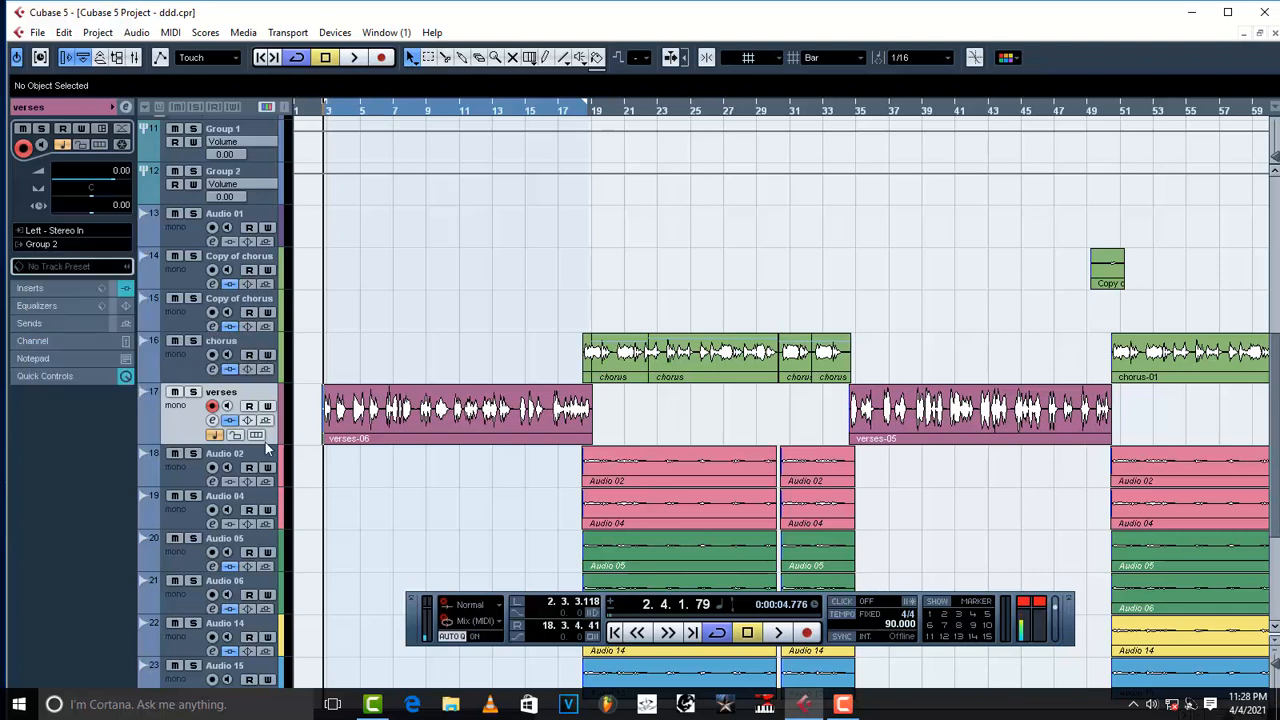
Load Parametric EQ on Group 2's insert 1, close its window, then reopen the flat EQ
{"action": "left_click", "coordinate": [222, 171]}
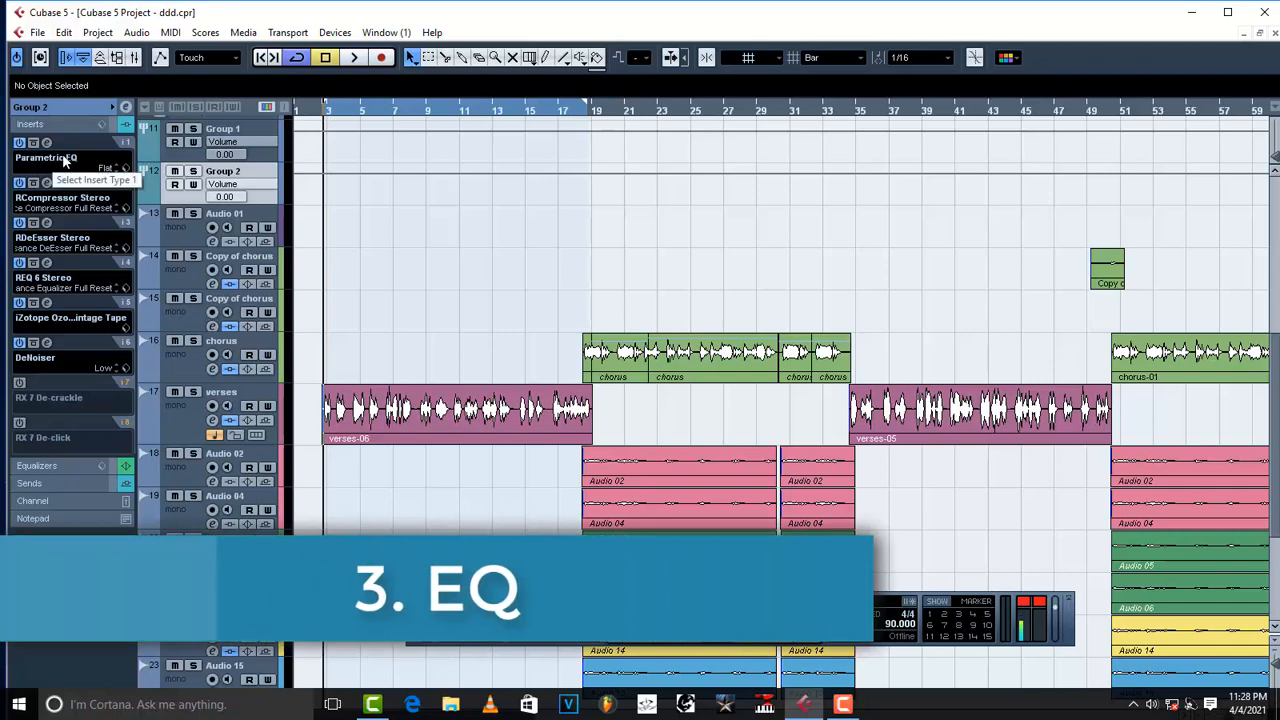
{"action": "left_click", "coordinate": [46, 158]}
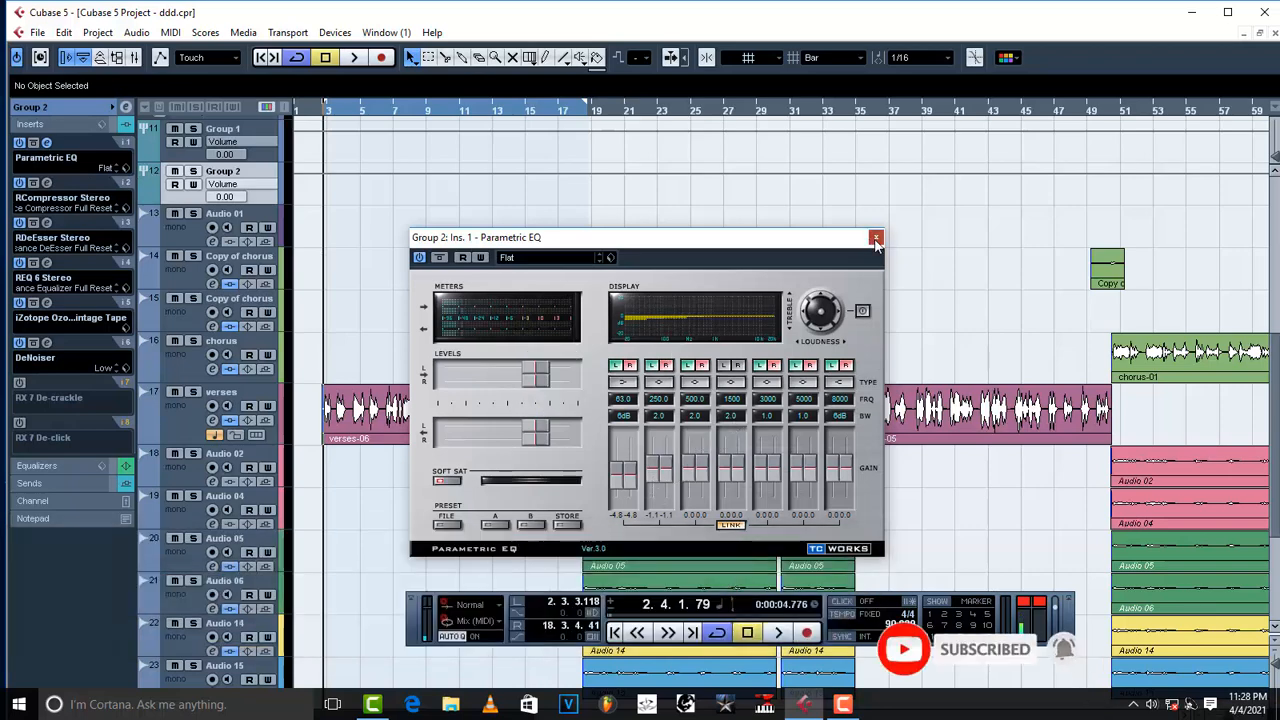
{"action": "left_click", "coordinate": [875, 236]}
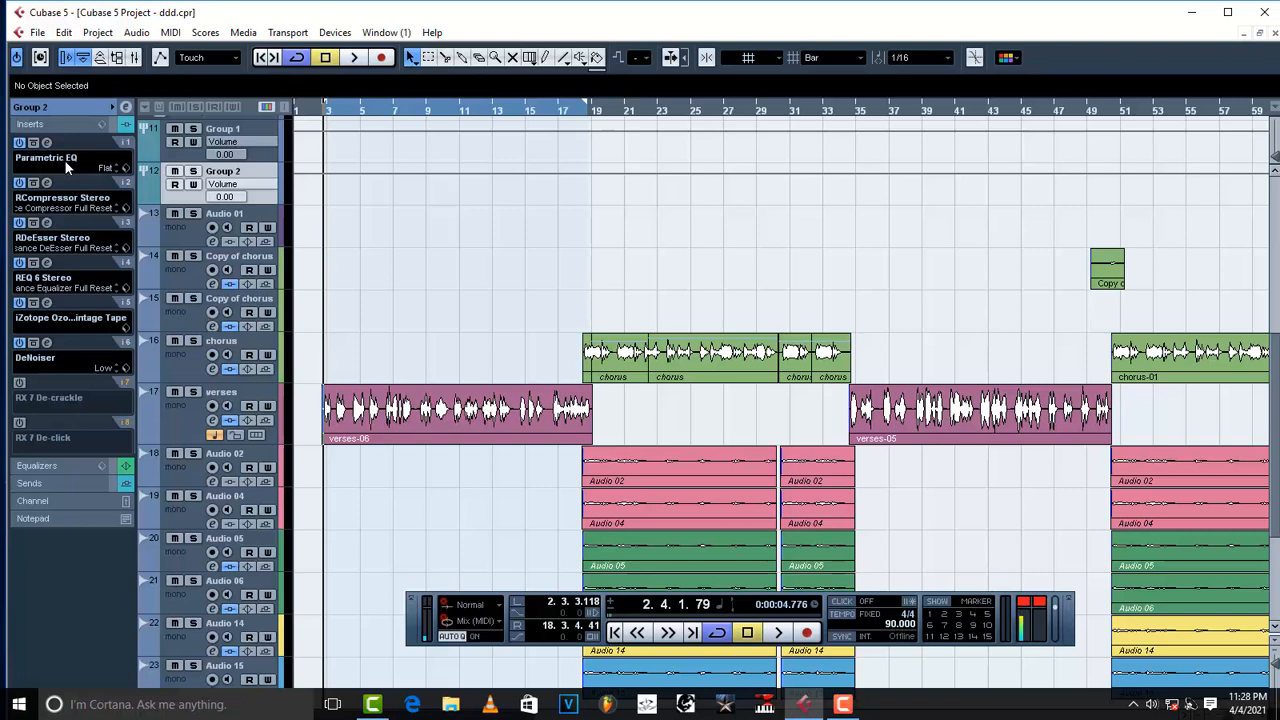
{"action": "mouse_move", "coordinate": [78, 124]}
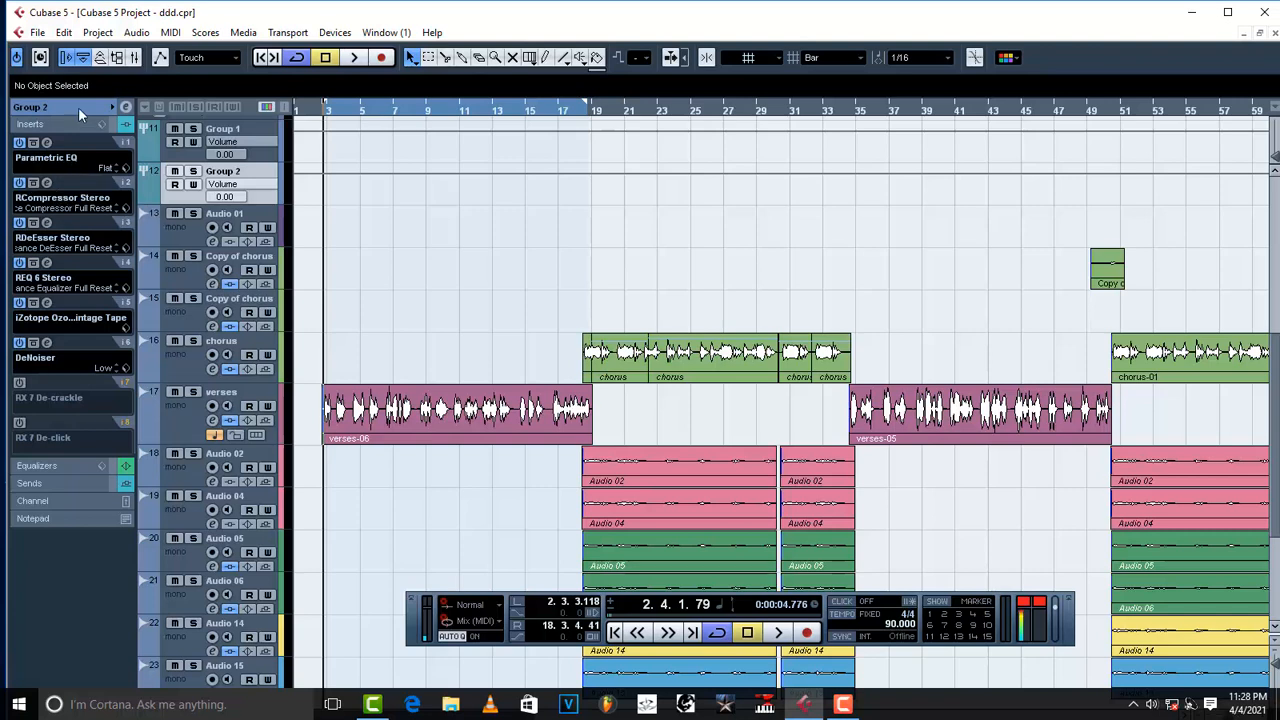
{"action": "mouse_move", "coordinate": [62, 198]}
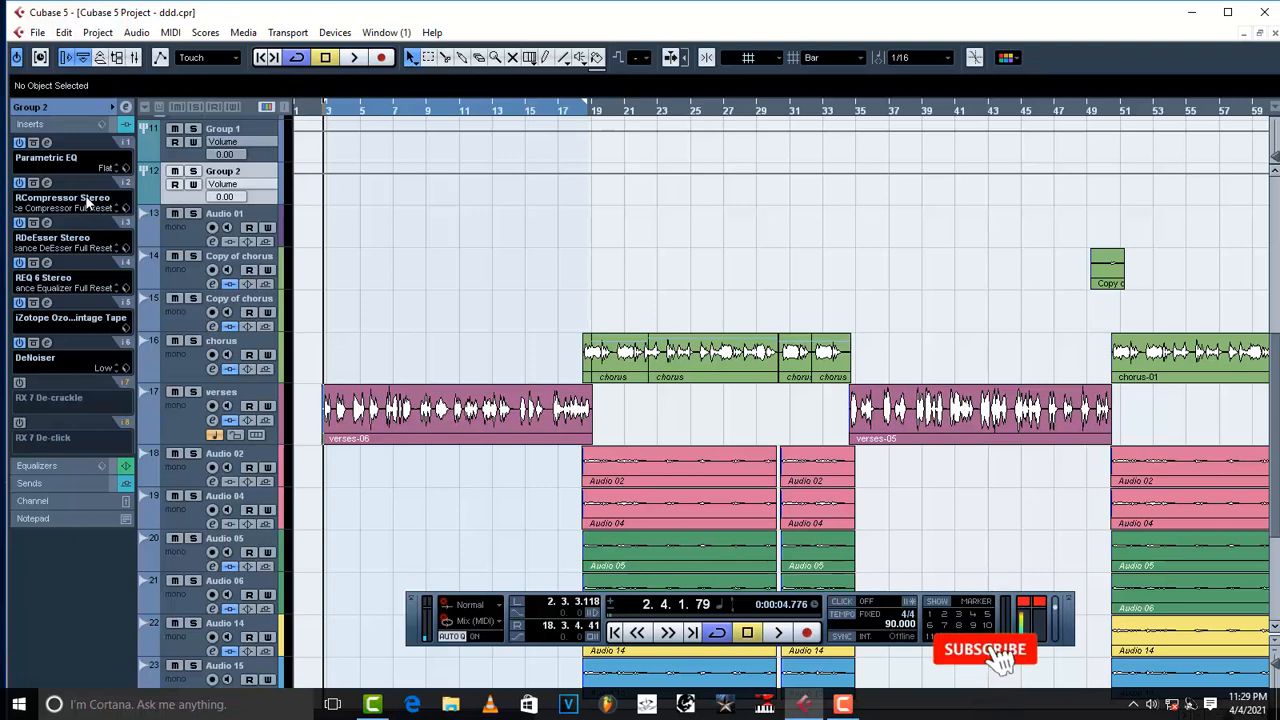
{"action": "left_click", "coordinate": [987, 652]}
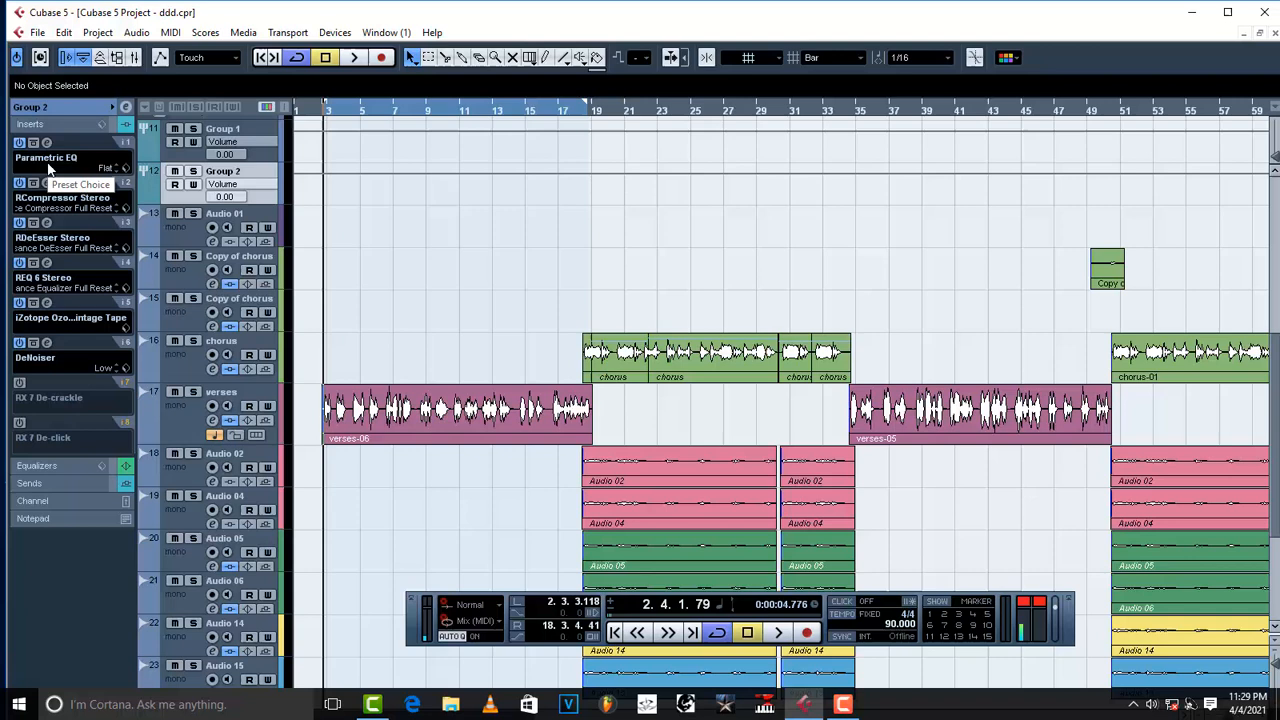
{"action": "mouse_move", "coordinate": [68, 162]}
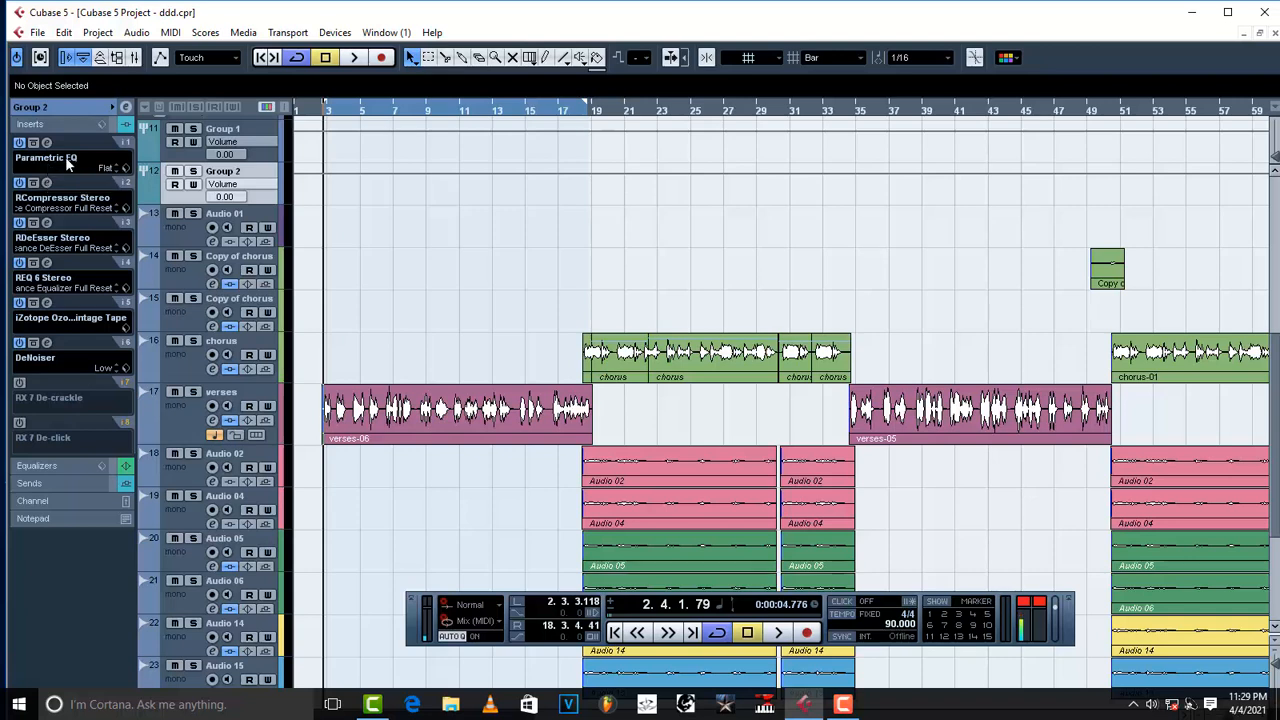
{"action": "mouse_move", "coordinate": [68, 163]}
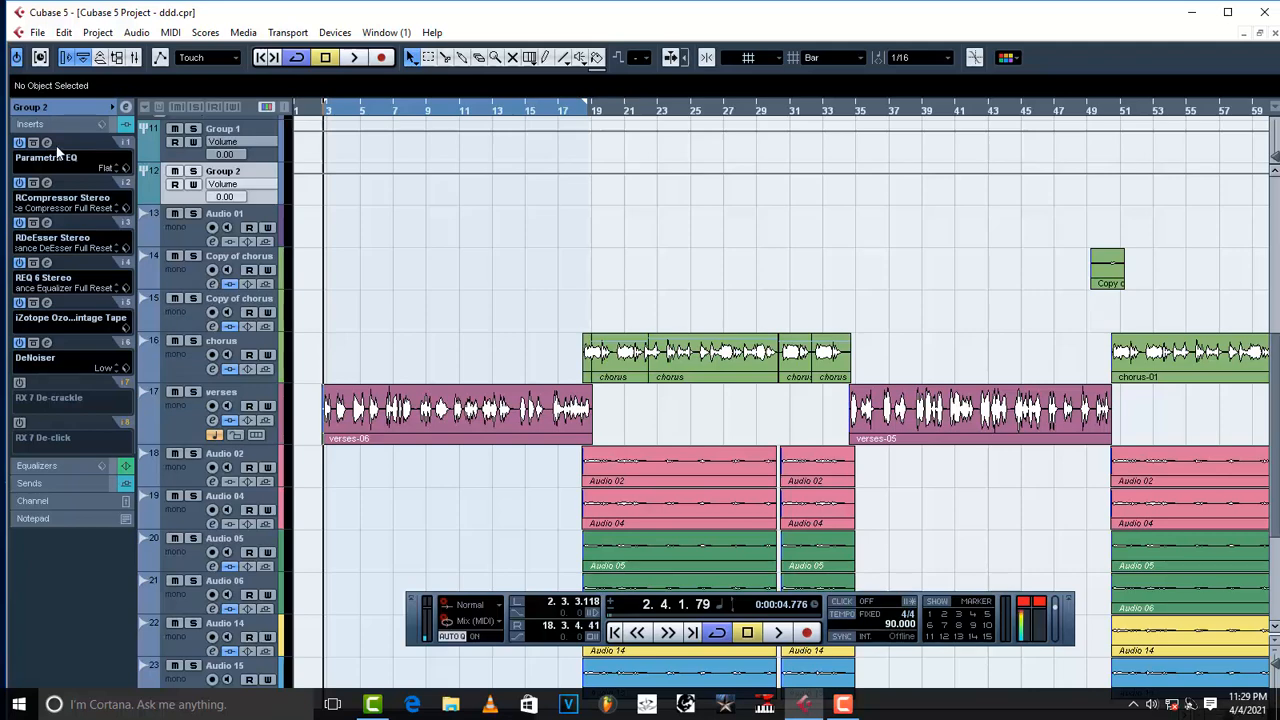
{"action": "left_click", "coordinate": [46, 158]}
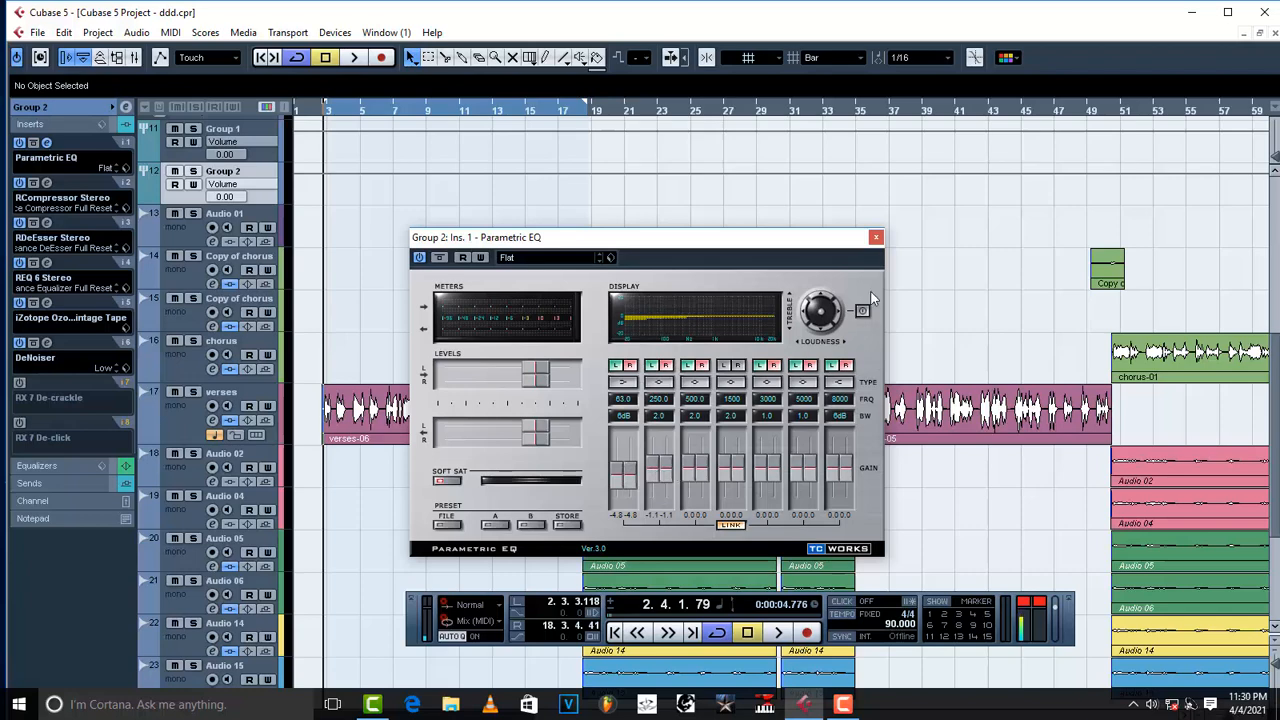
Close the Group 2 Parametric EQ editor with its flat settings unchanged
{"action": "left_click", "coordinate": [875, 237]}
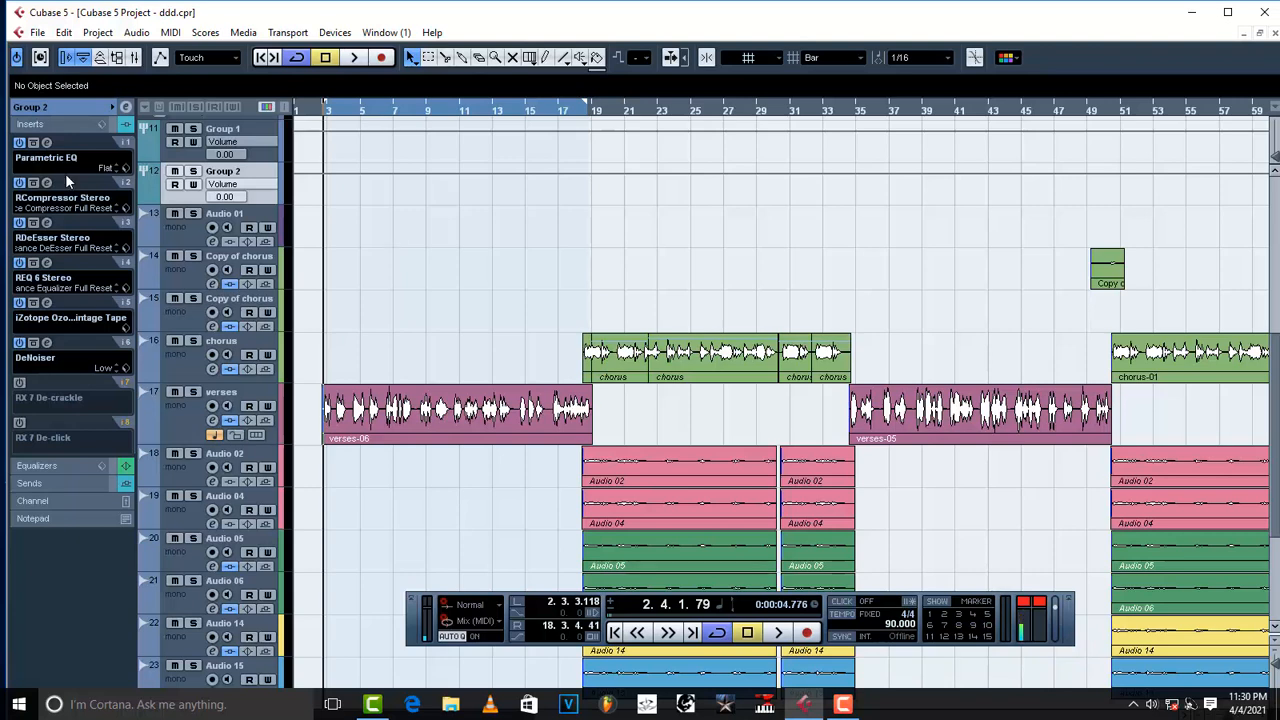
{"action": "mouse_move", "coordinate": [67, 180]}
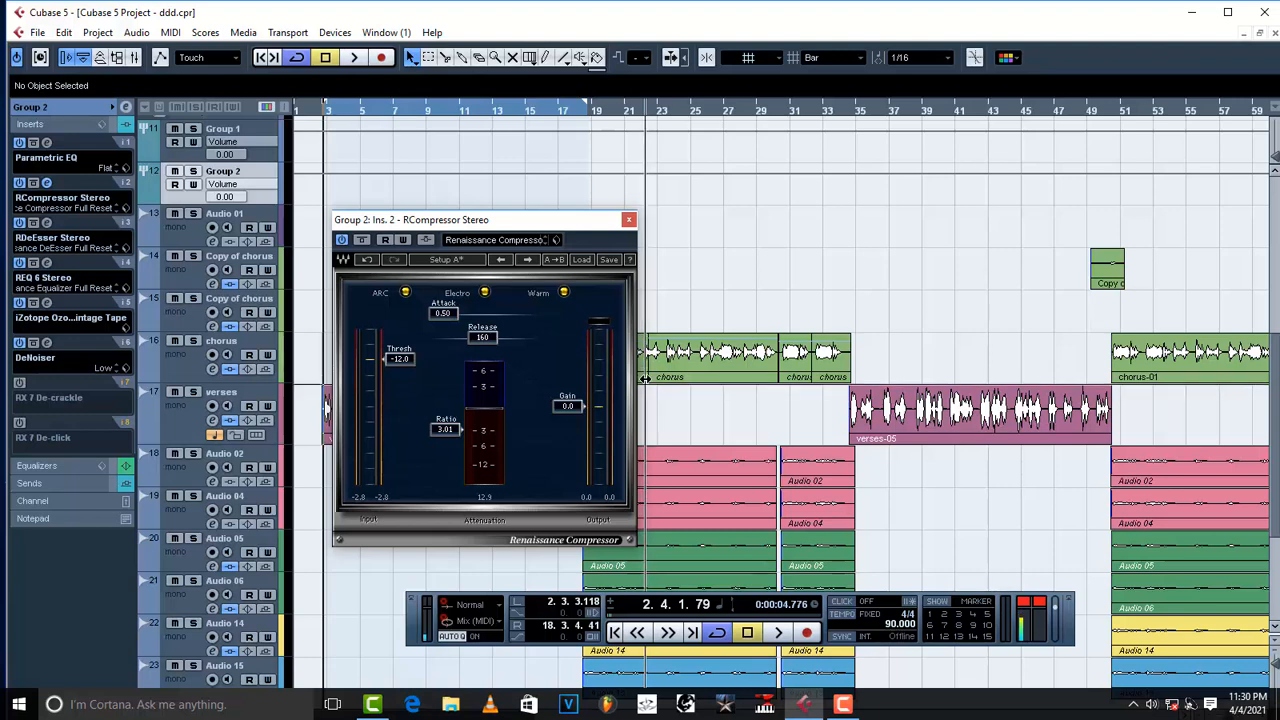
{"action": "mouse_move", "coordinate": [548, 340]}
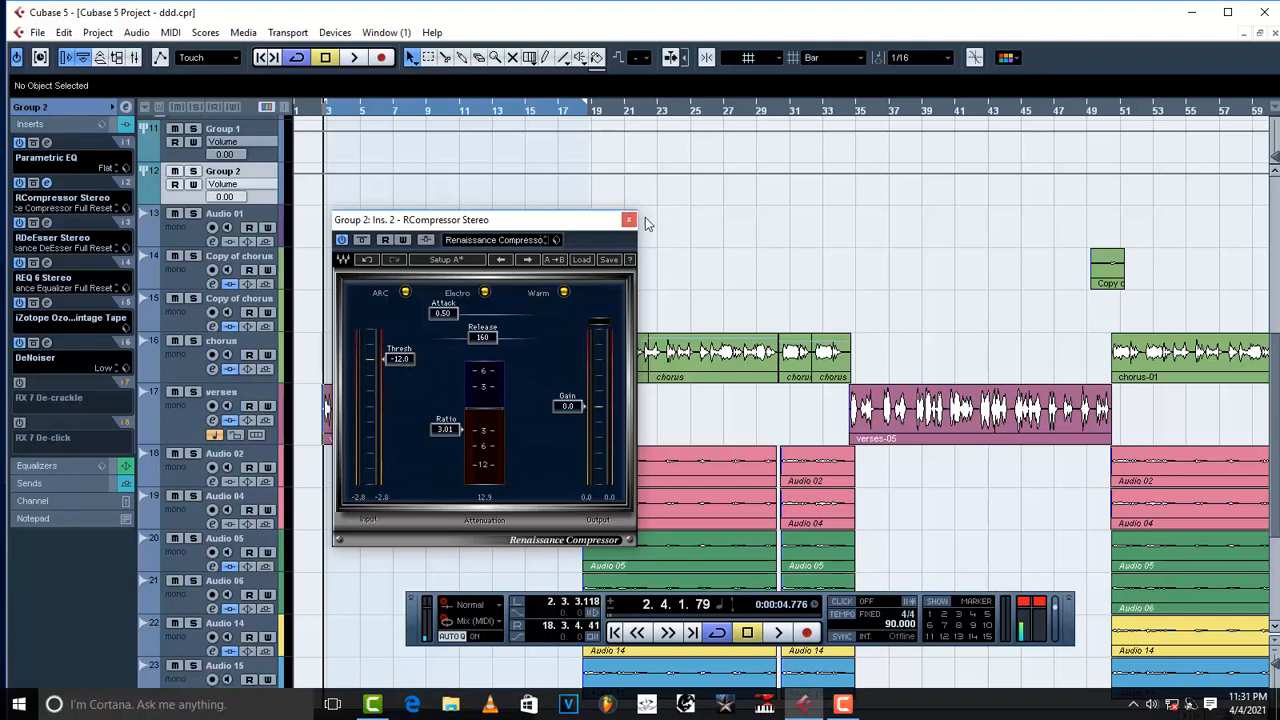
{"action": "left_click", "coordinate": [628, 219]}
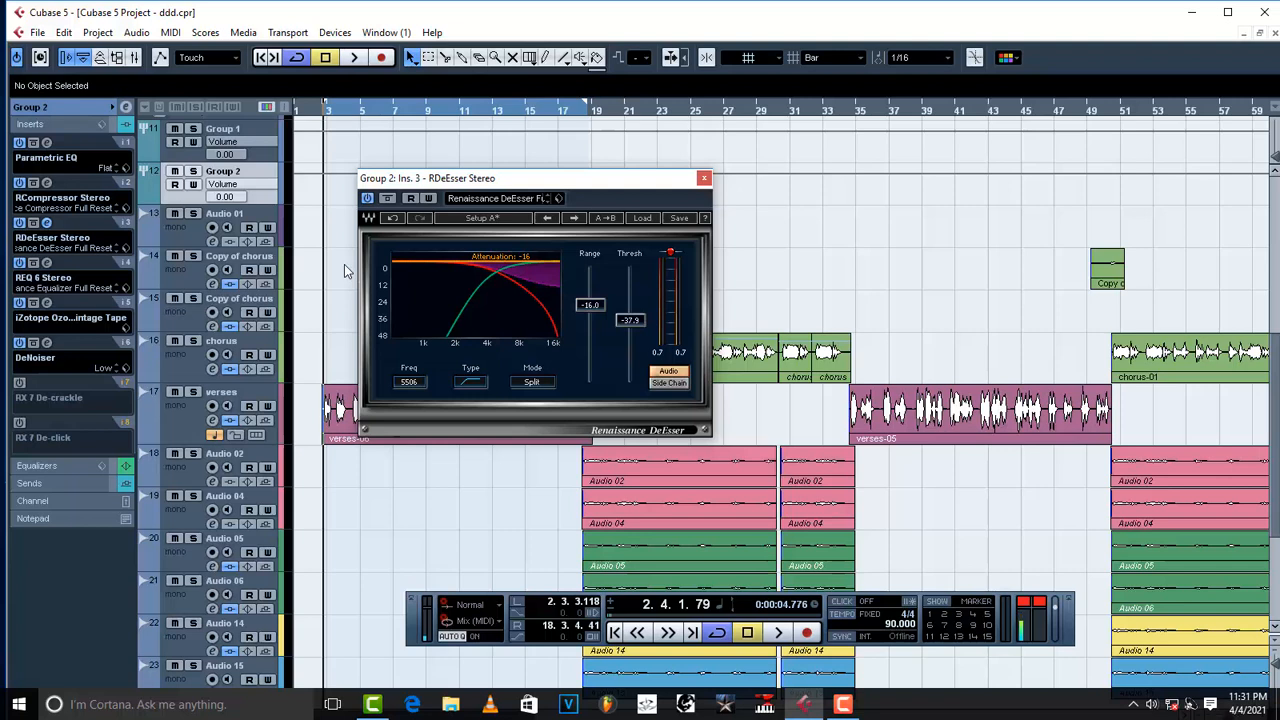
{"action": "mouse_move", "coordinate": [667, 187]}
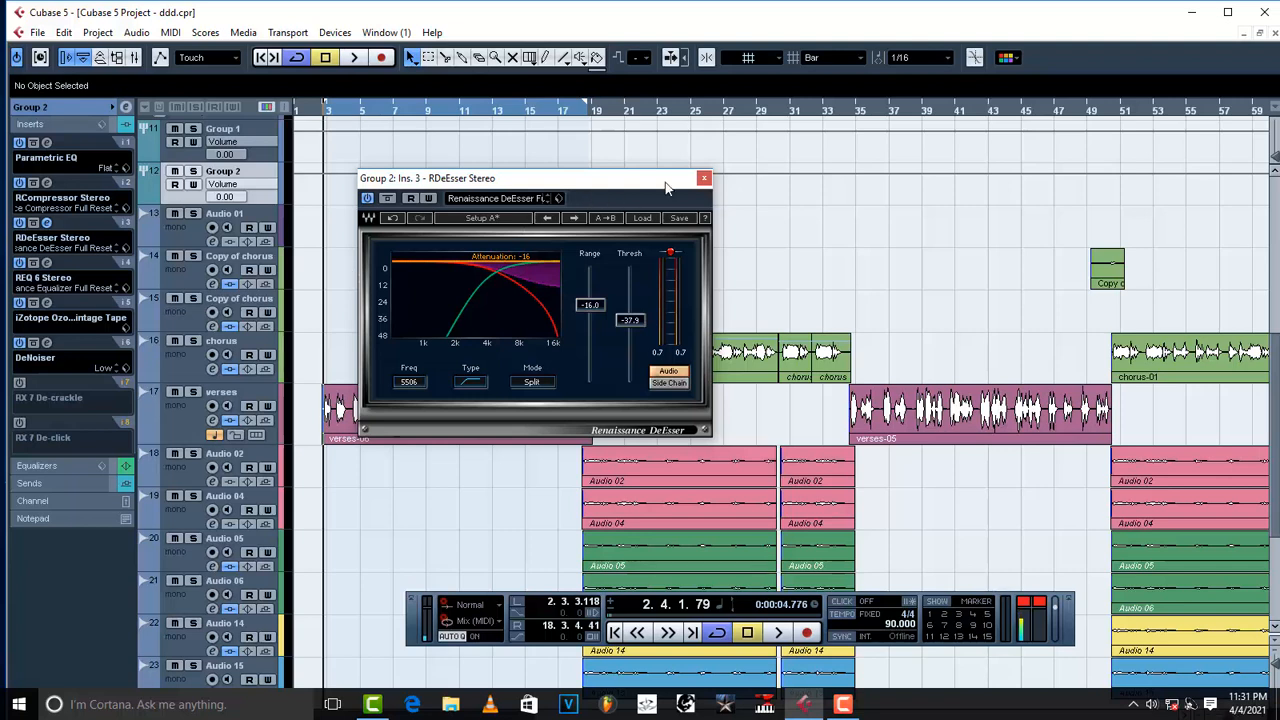
{"action": "mouse_move", "coordinate": [528, 292]}
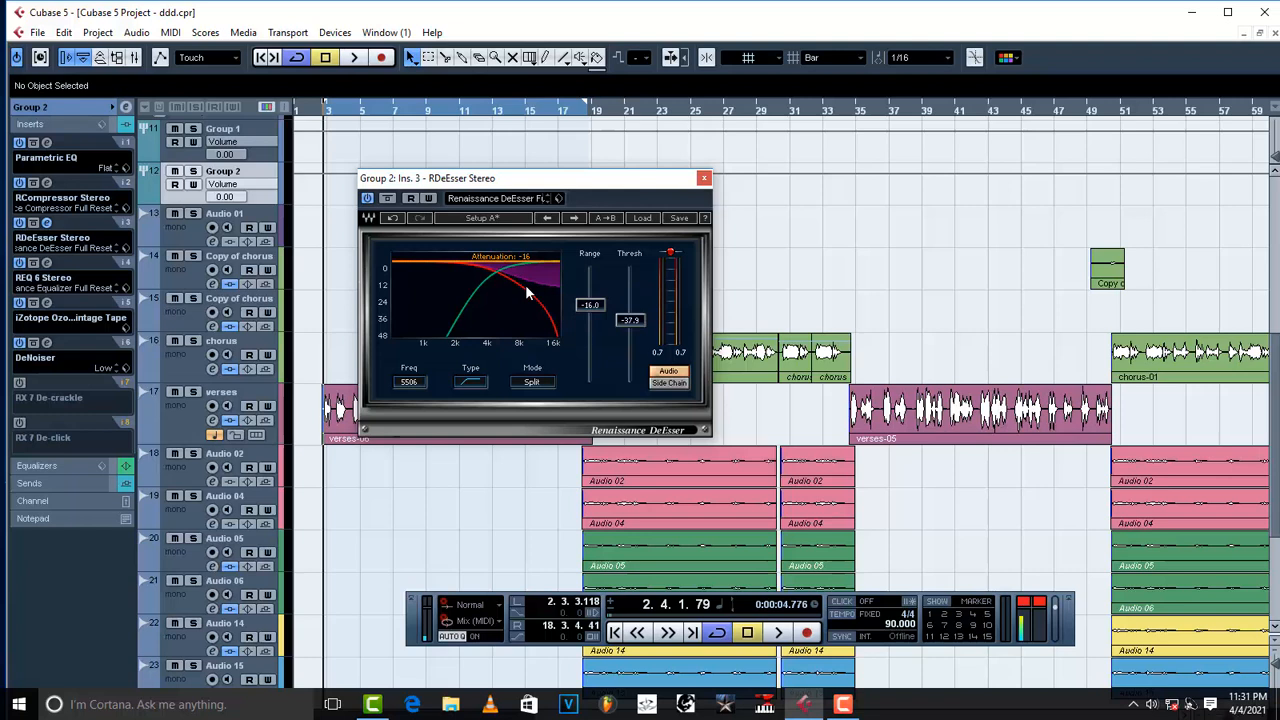
{"action": "mouse_move", "coordinate": [549, 285]}
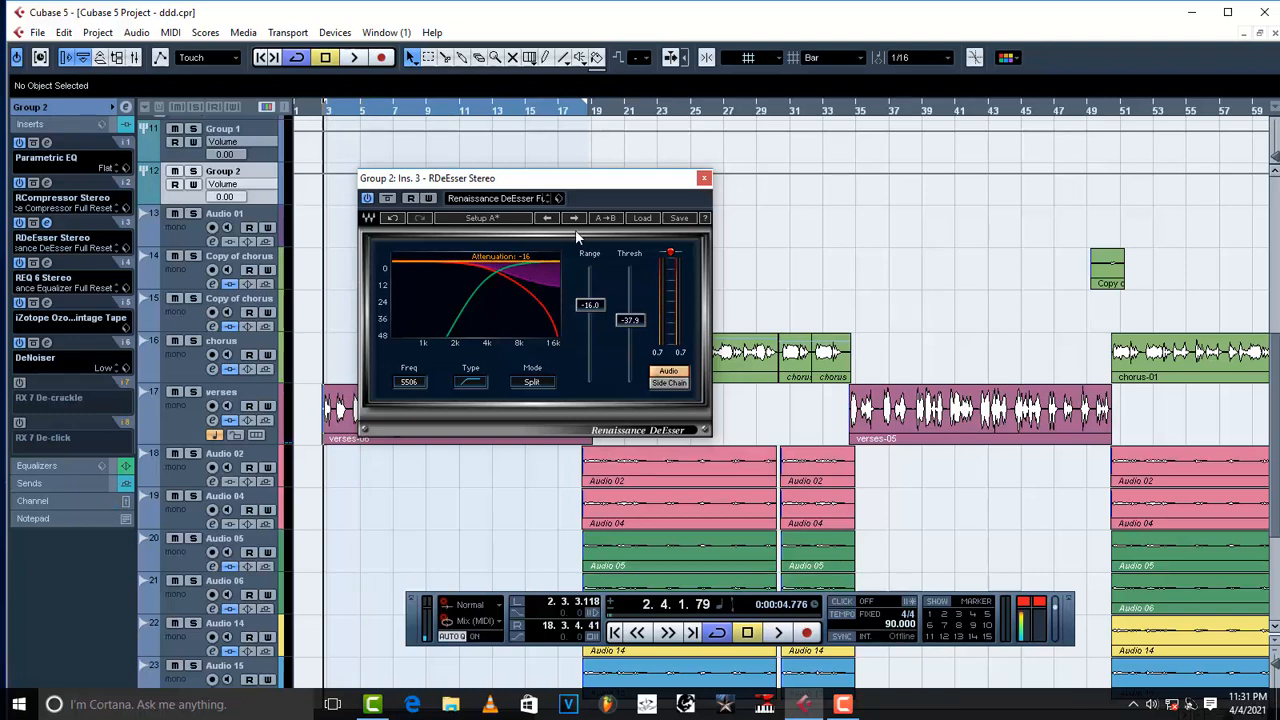
Close the RDeEsser Stereo editor, leaving the REQ 6 equaliser settings showing
{"action": "left_click", "coordinate": [703, 178]}
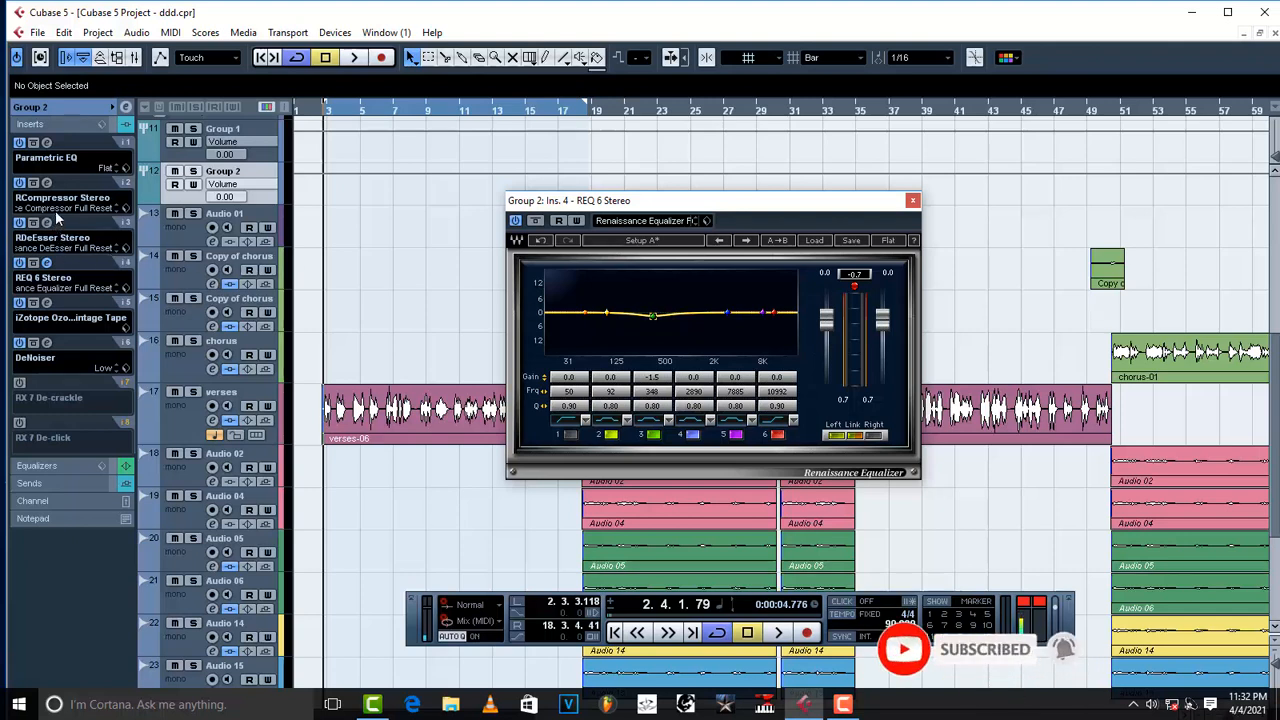
{"action": "mouse_move", "coordinate": [60, 218]}
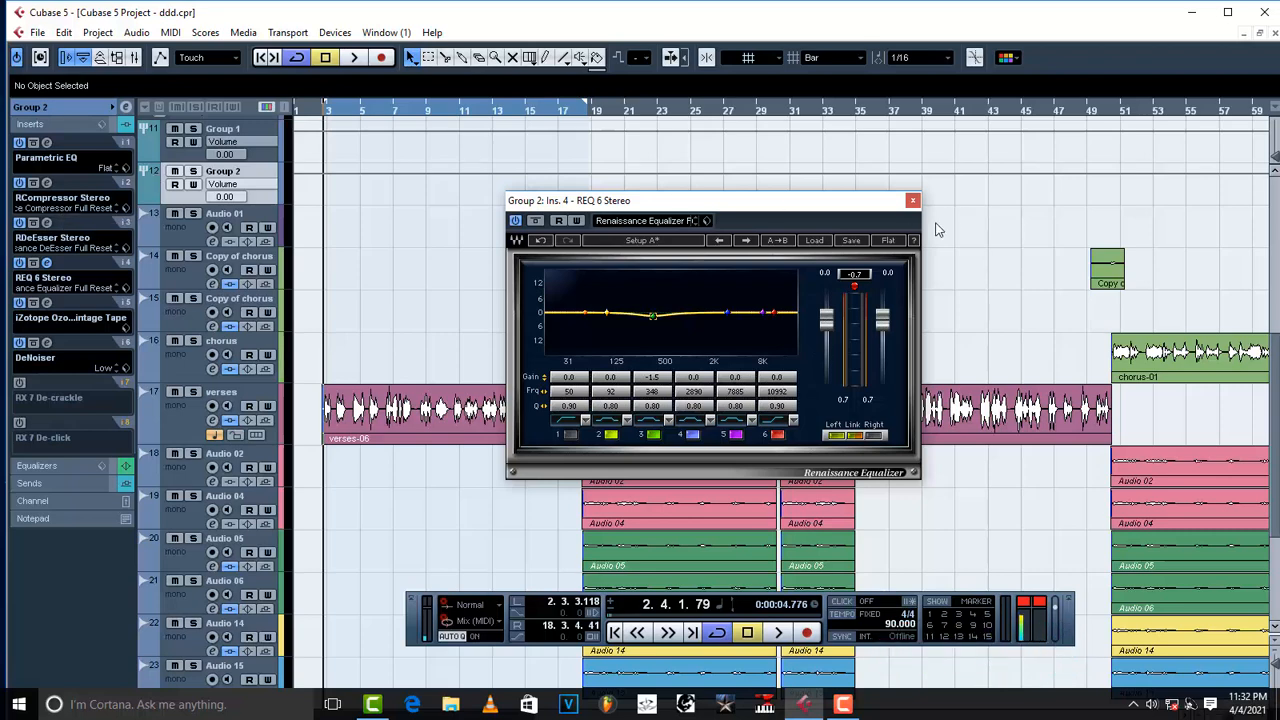
Close the REQ 6 Stereo equaliser window on insert 4 without changing settings
{"action": "left_click", "coordinate": [912, 200]}
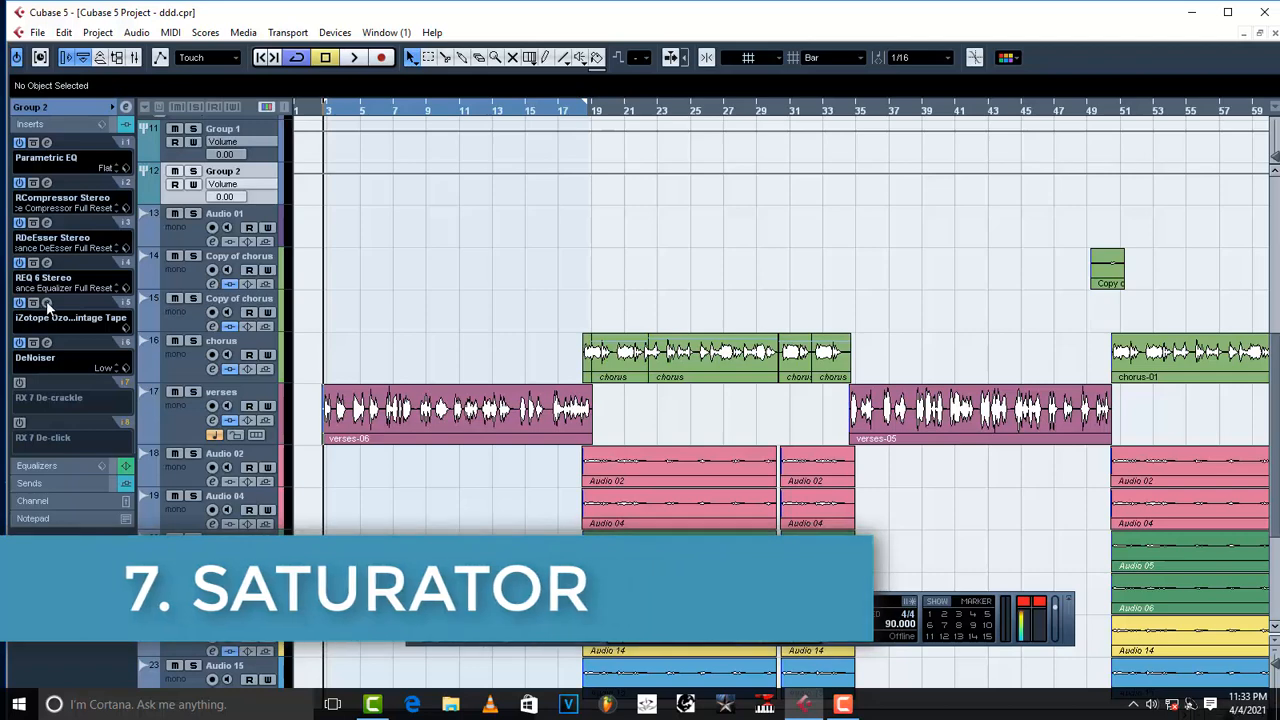
Open insert 5's iZotope Ozone 7 Vintage Tape editor and activate the effect
{"action": "left_click", "coordinate": [48, 304]}
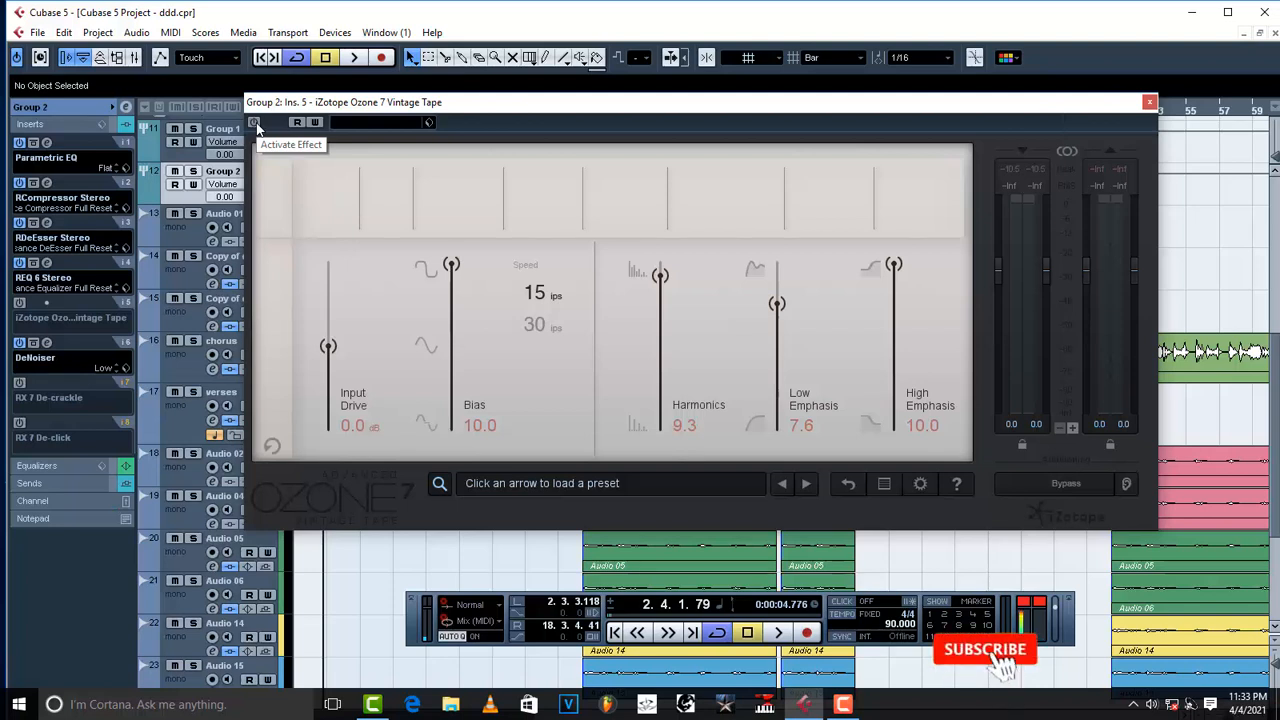
{"action": "left_click", "coordinate": [354, 57]}
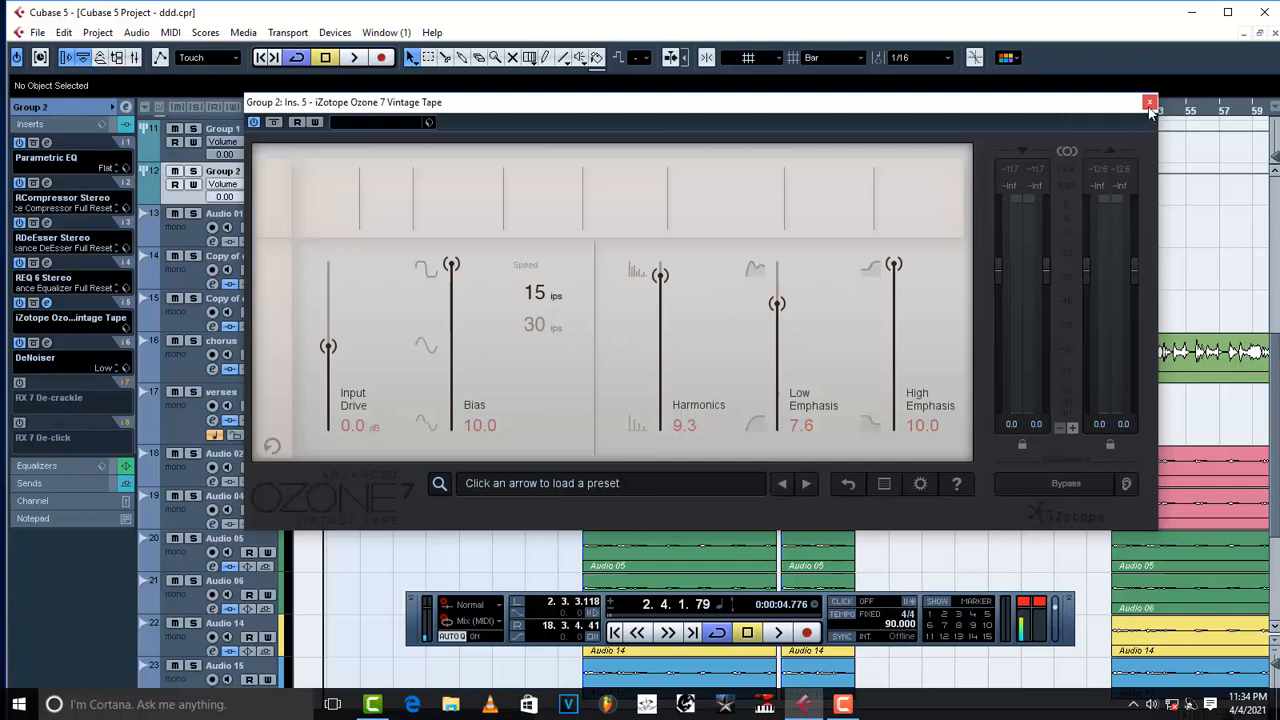
Close the Vintage Tape window, then close the insert-6 DeNoiser editor
{"action": "left_click", "coordinate": [1148, 102]}
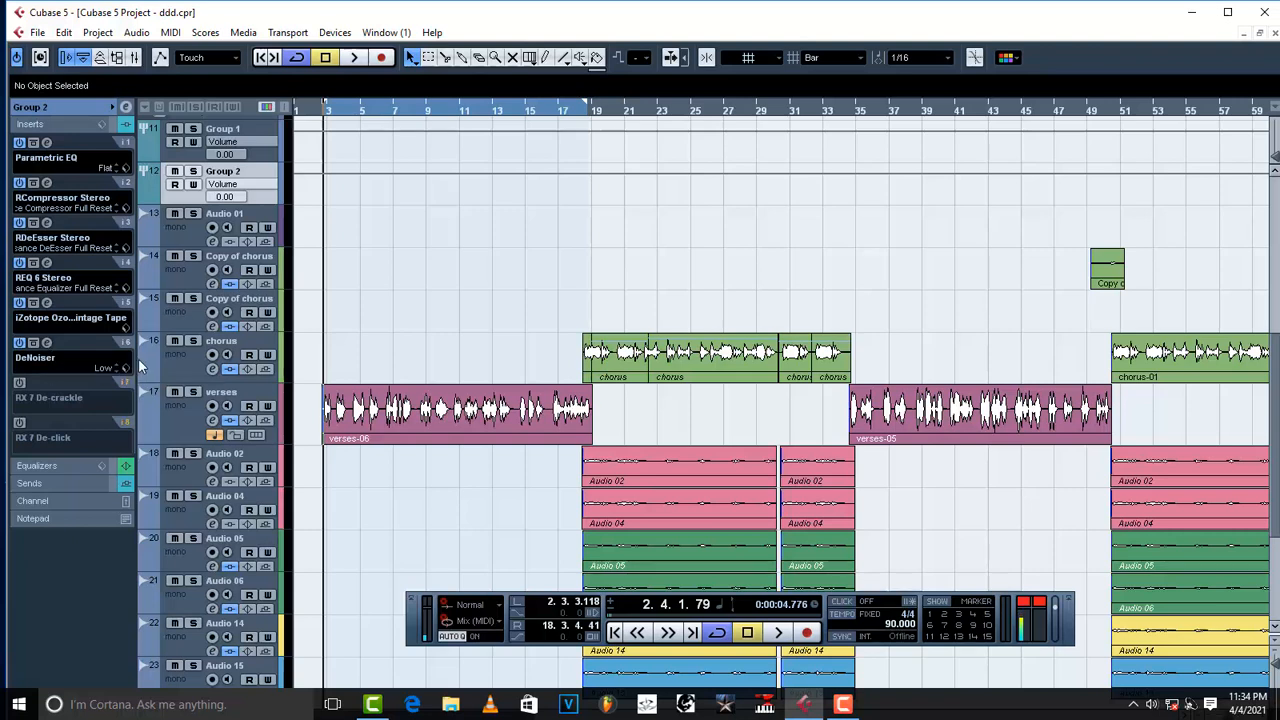
{"action": "mouse_move", "coordinate": [128, 345]}
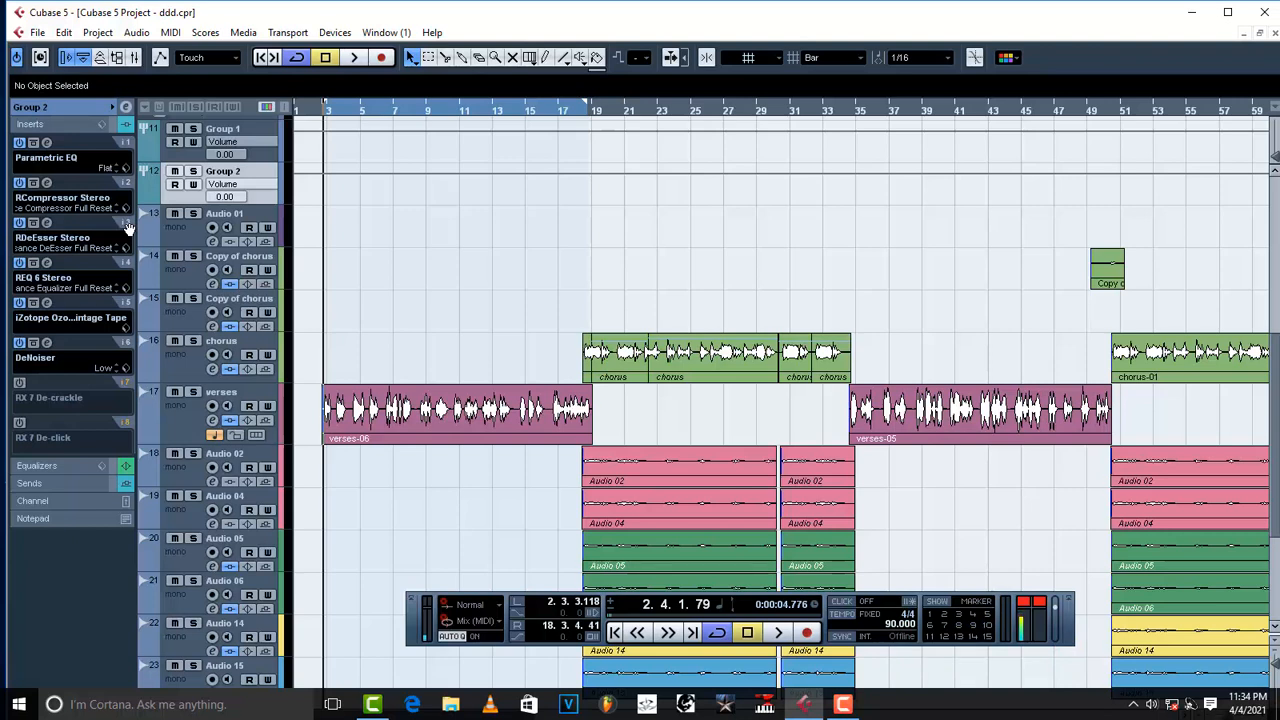
{"action": "mouse_move", "coordinate": [52, 358]}
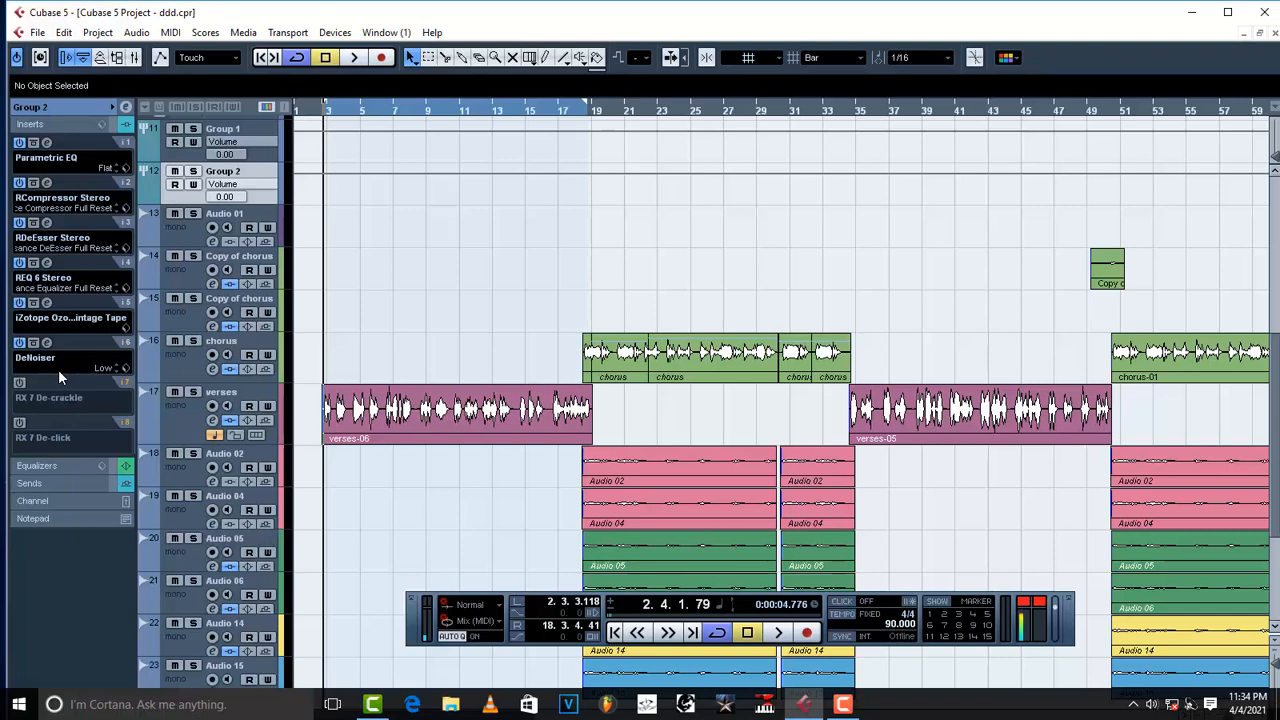
{"action": "mouse_move", "coordinate": [60, 376]}
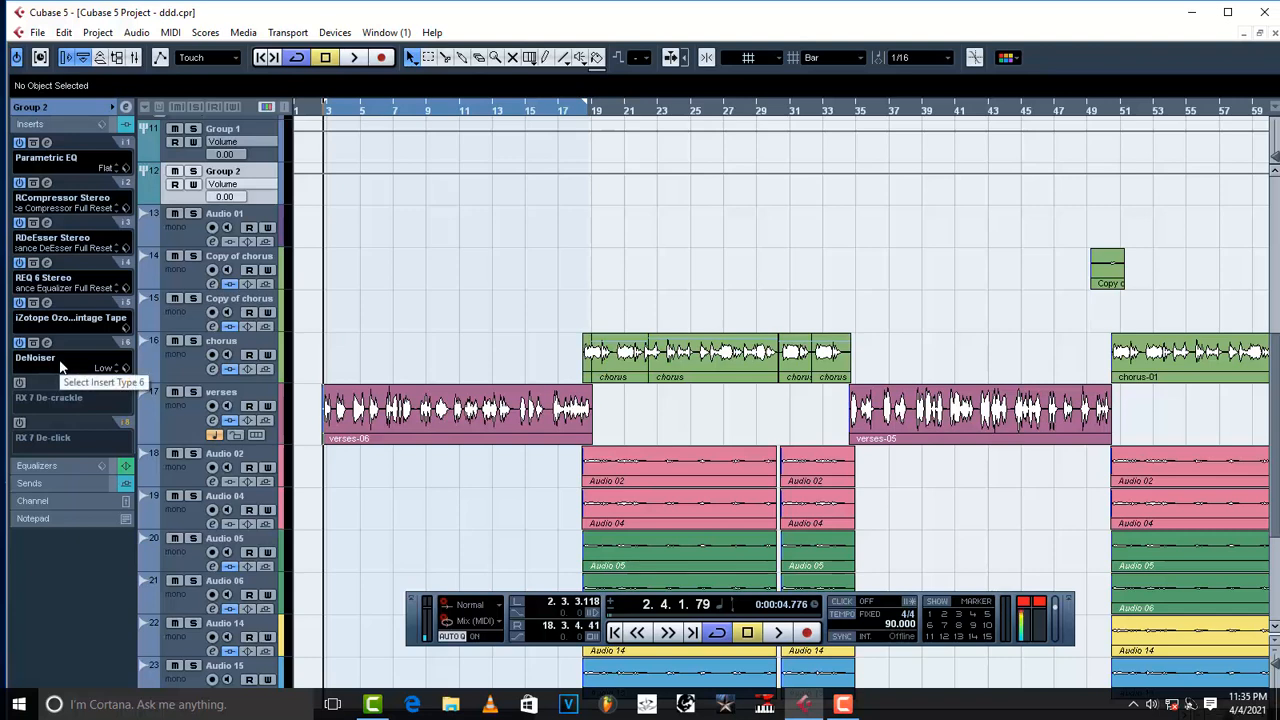
{"action": "mouse_move", "coordinate": [62, 124]}
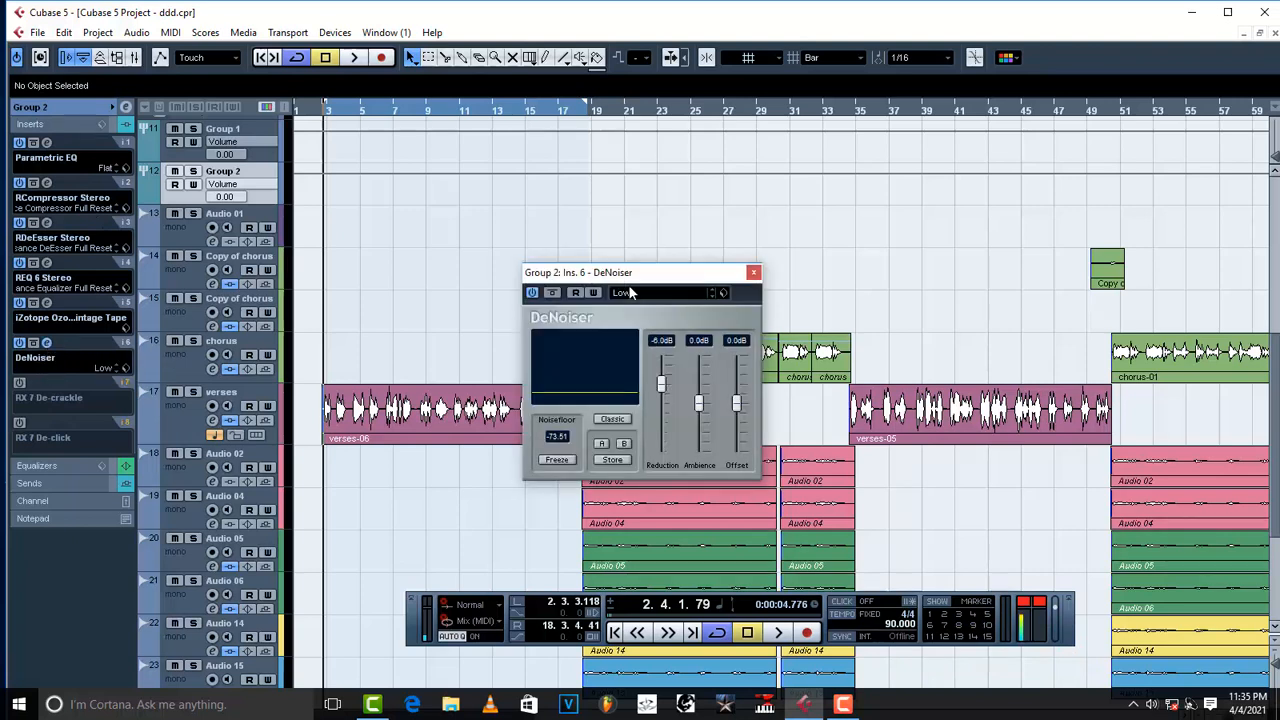
{"action": "left_click", "coordinate": [753, 272]}
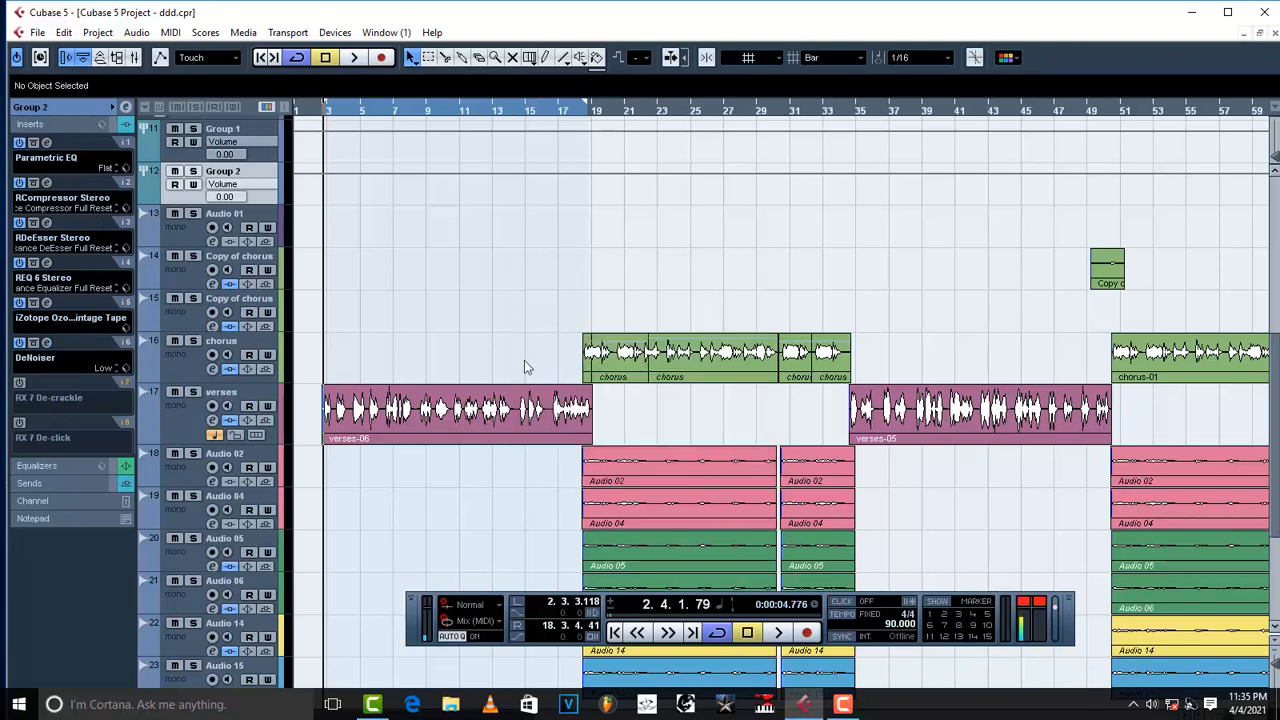
{"action": "mouse_move", "coordinate": [519, 376]}
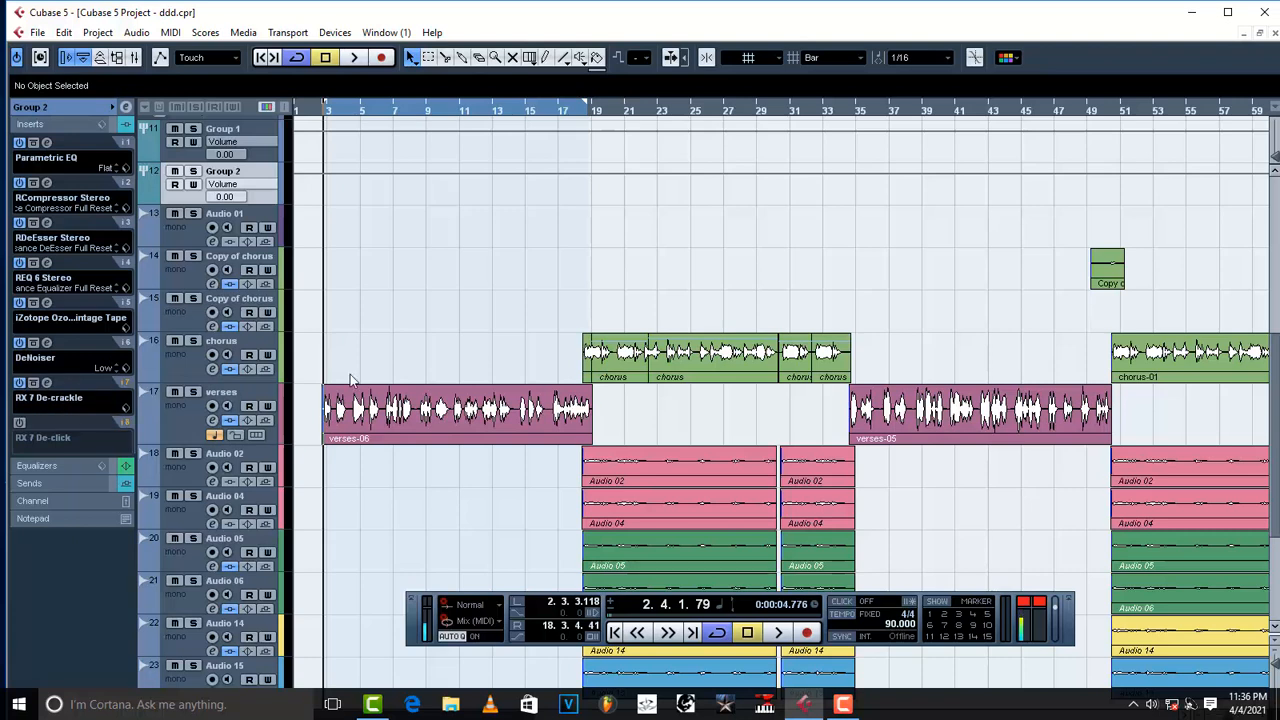
Open the RX 7 De-crackle editor, toggle Output crackle only on and off, then close it
{"action": "left_click", "coordinate": [50, 397]}
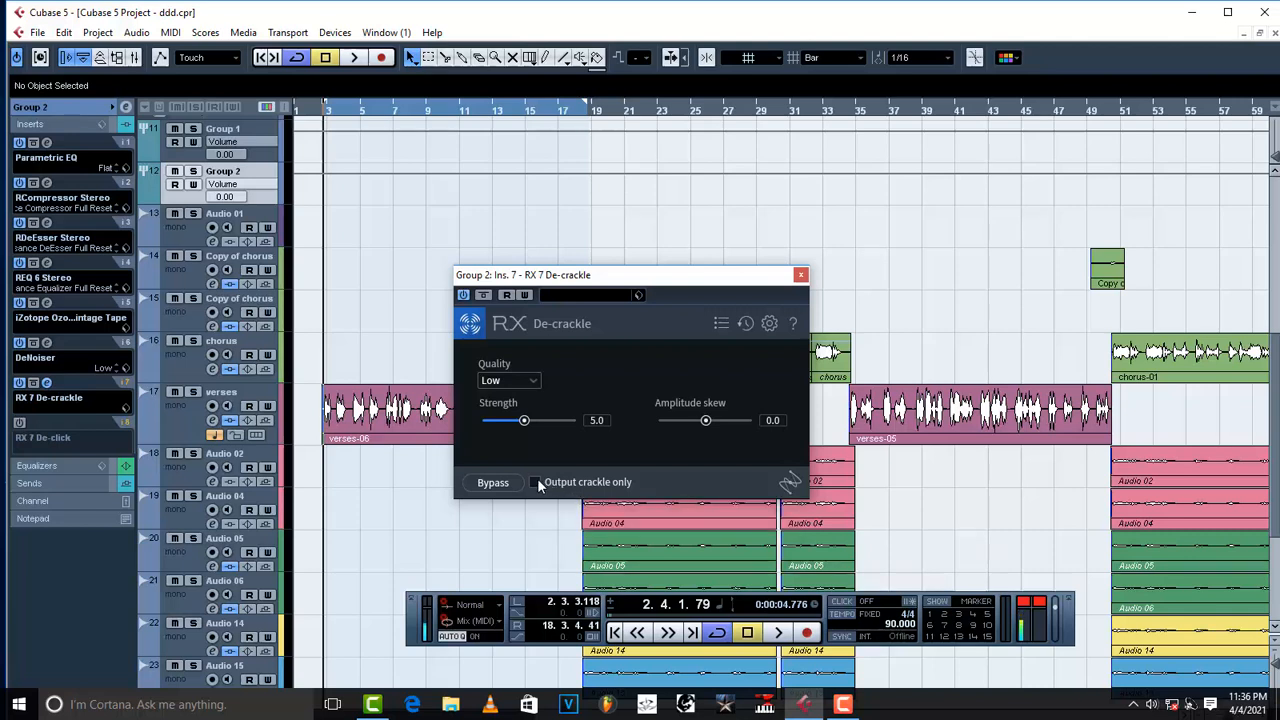
{"action": "mouse_move", "coordinate": [537, 484]}
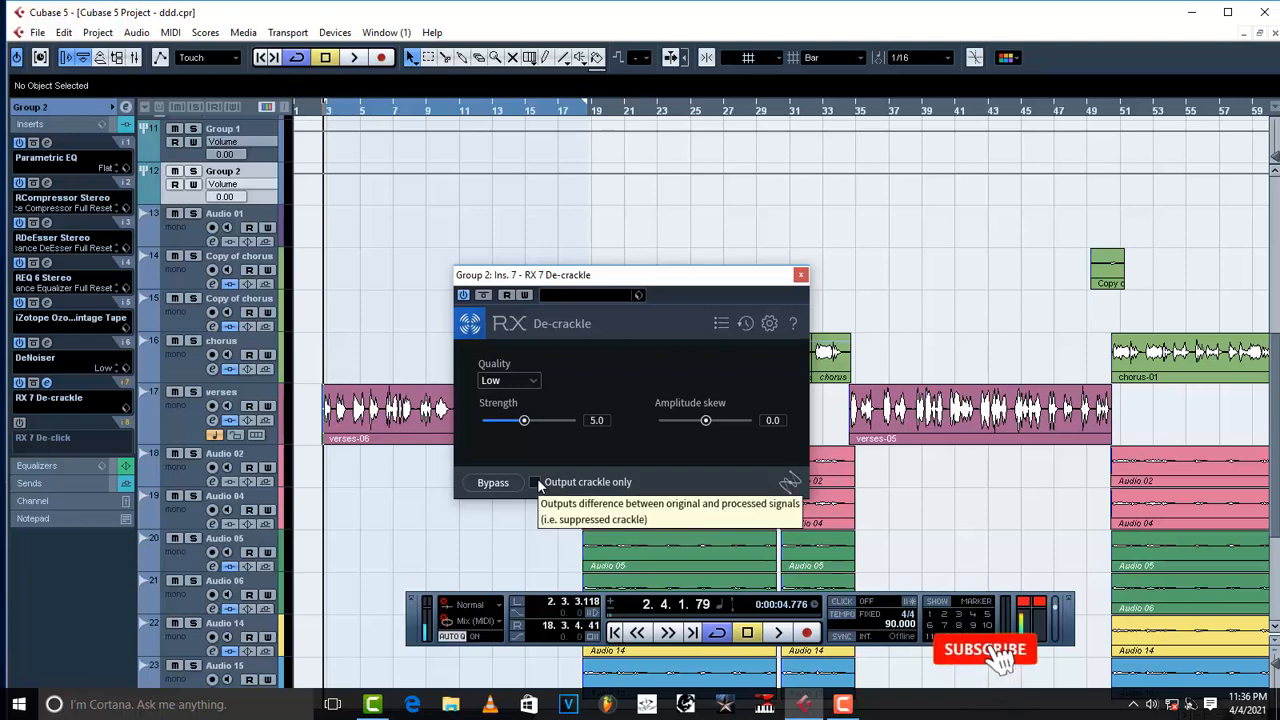
{"action": "left_click", "coordinate": [535, 482]}
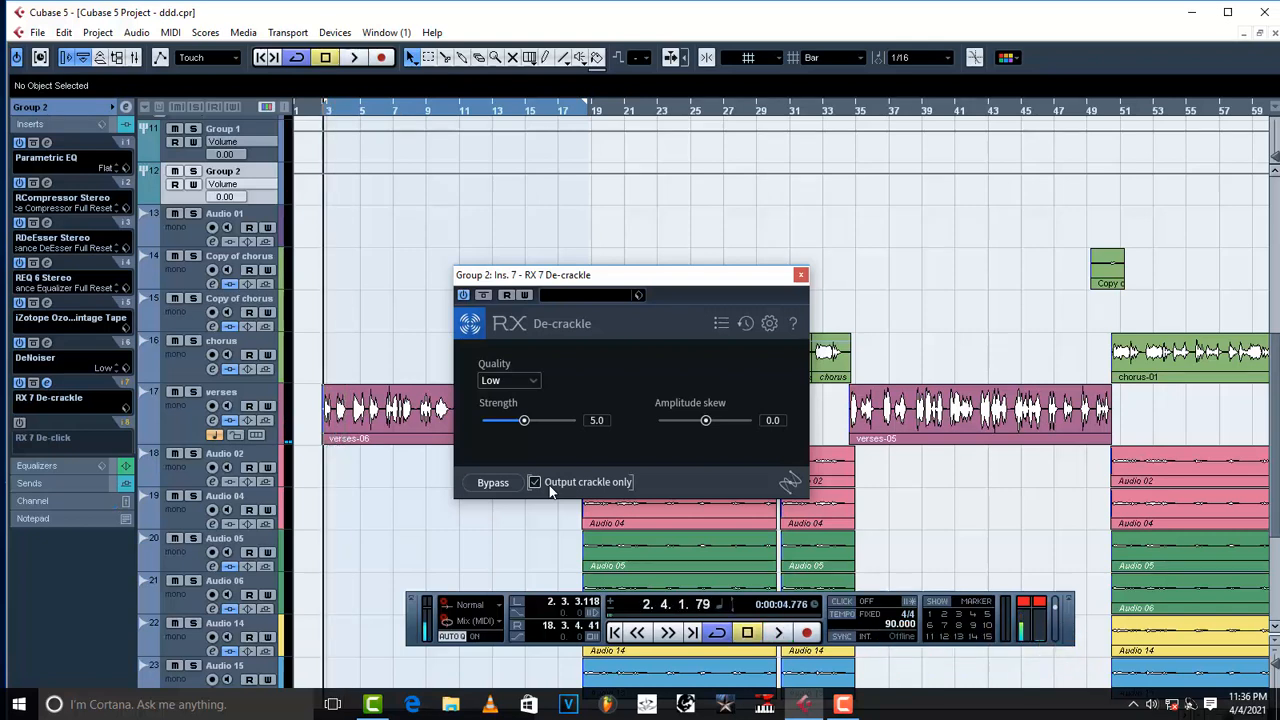
{"action": "left_click", "coordinate": [534, 482]}
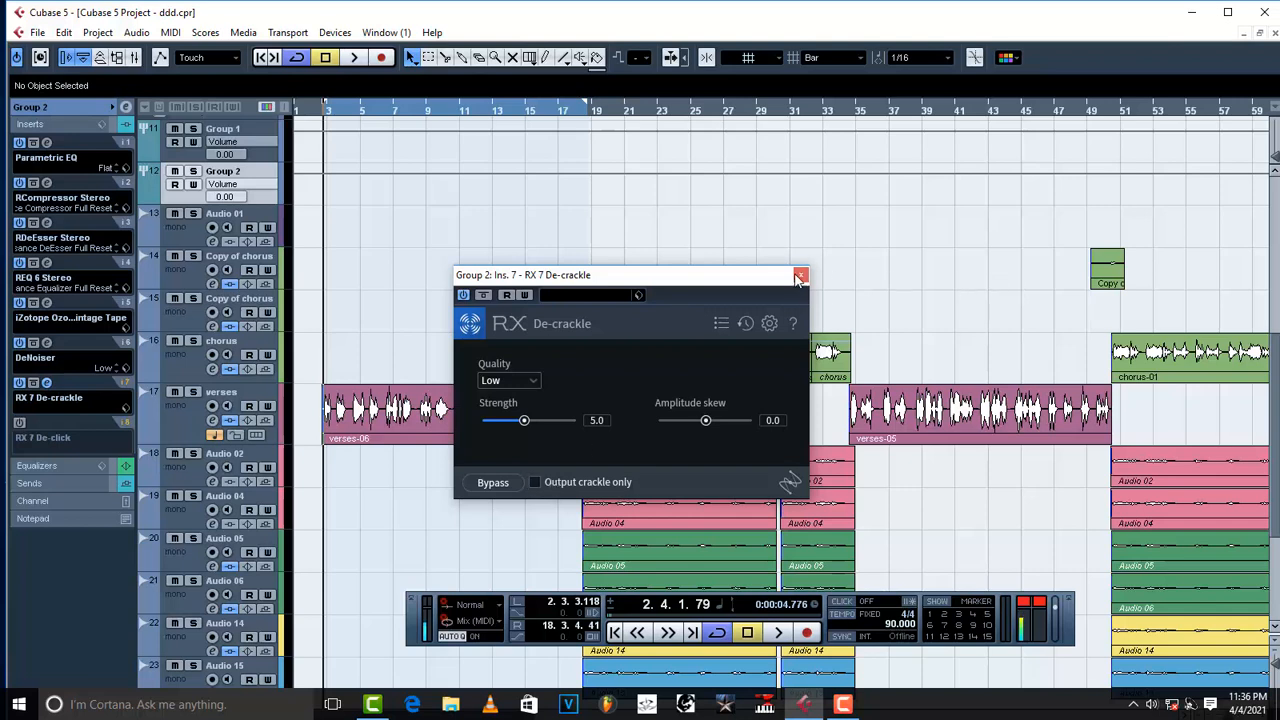
{"action": "left_click", "coordinate": [798, 275]}
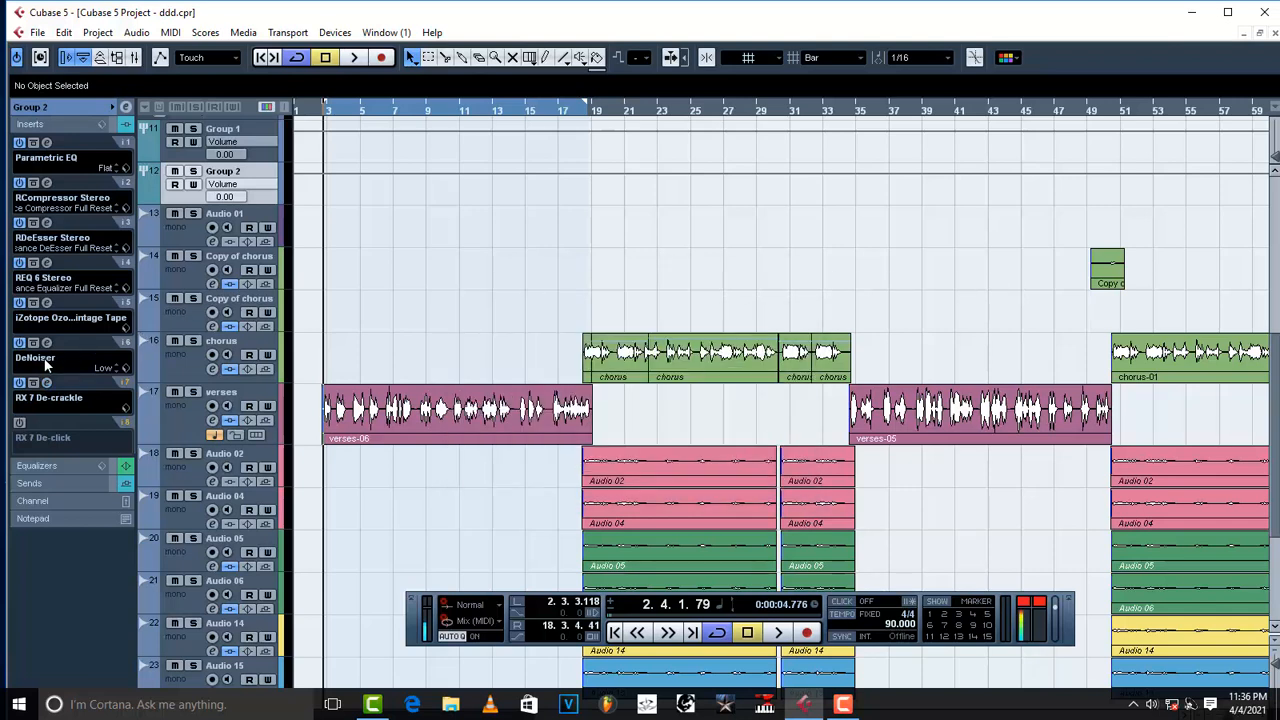
{"action": "mouse_move", "coordinate": [55, 360]}
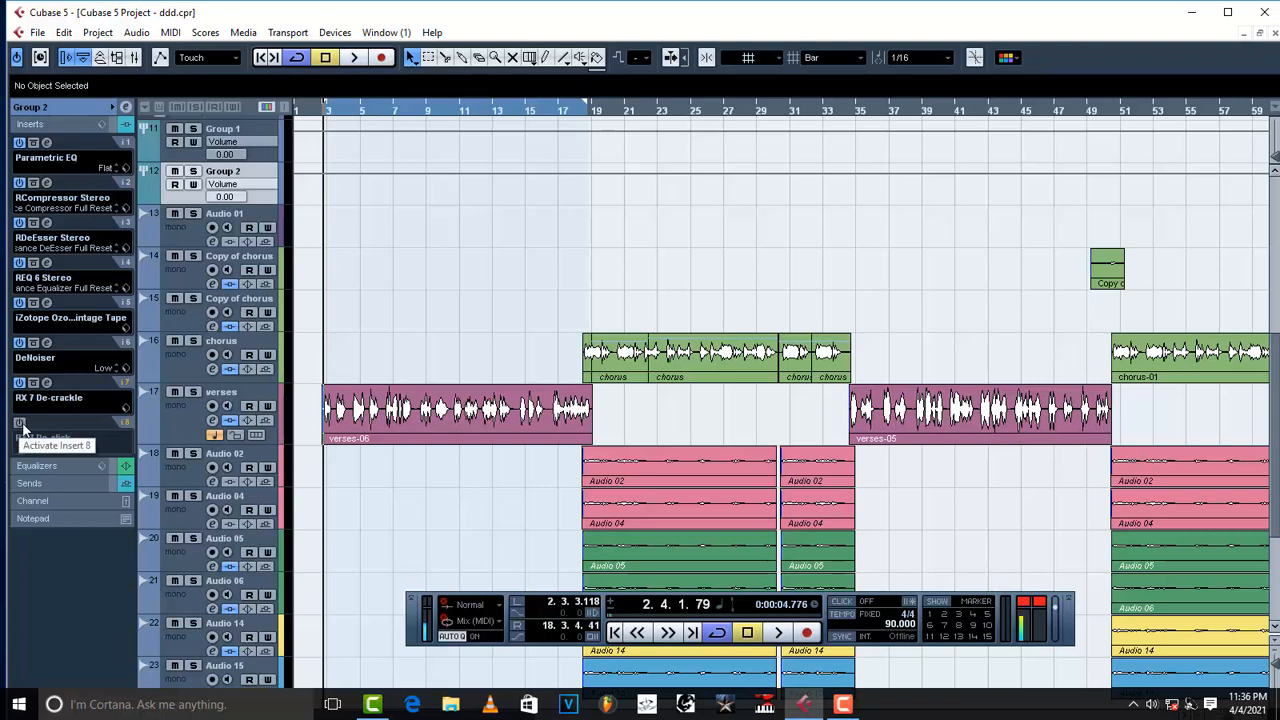
Activate the insert-8 RX 7 De-click and close its editor after reviewing
{"action": "left_click", "coordinate": [20, 422]}
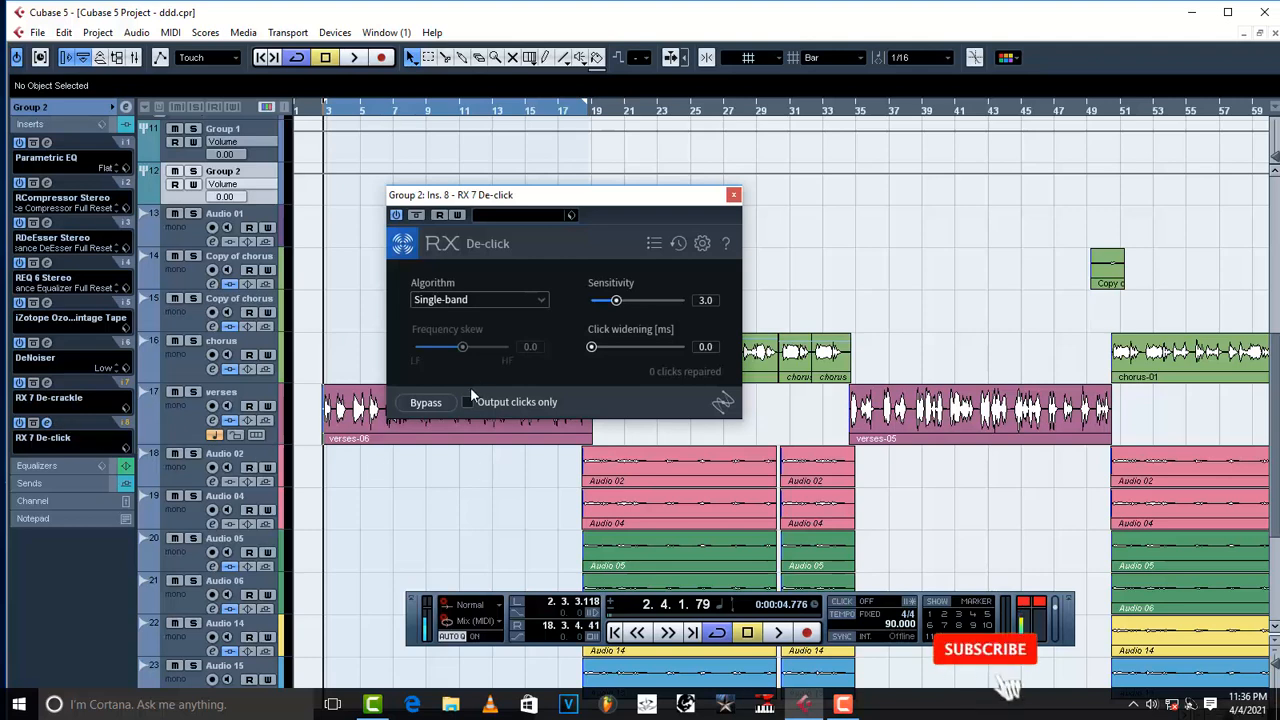
{"action": "mouse_move", "coordinate": [468, 402]}
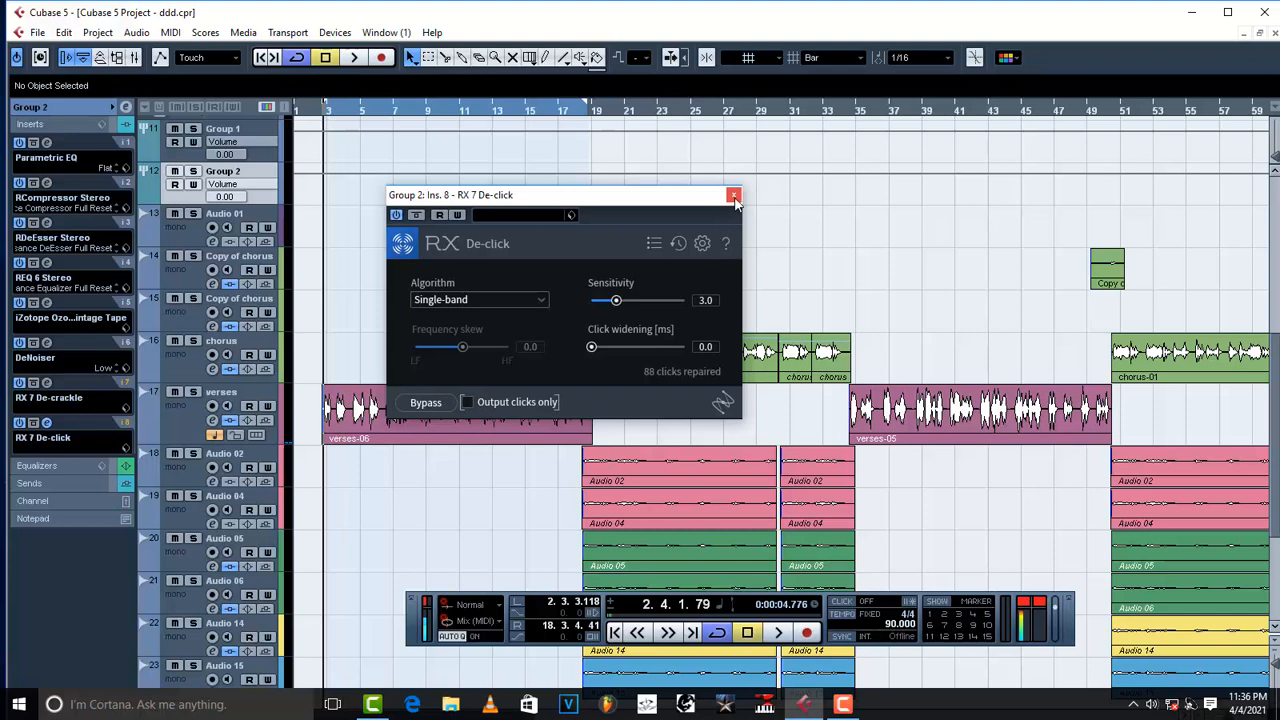
{"action": "left_click", "coordinate": [733, 194]}
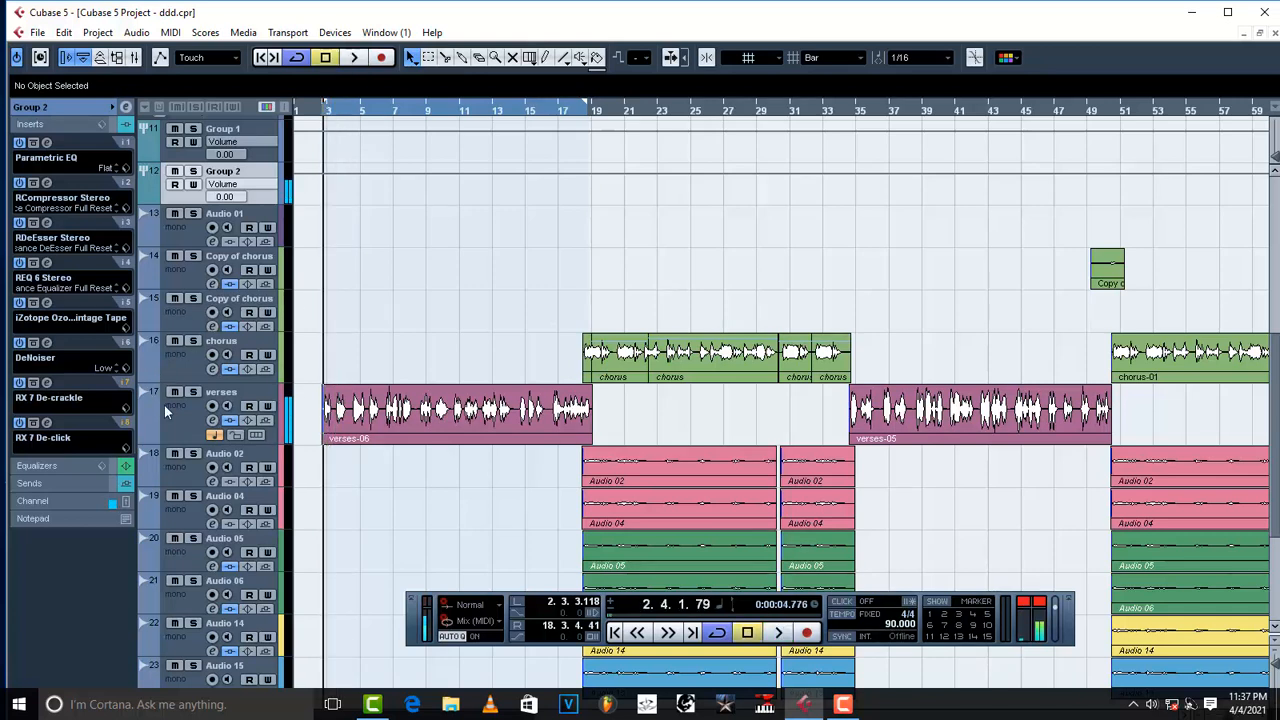
{"action": "mouse_move", "coordinate": [22, 425]}
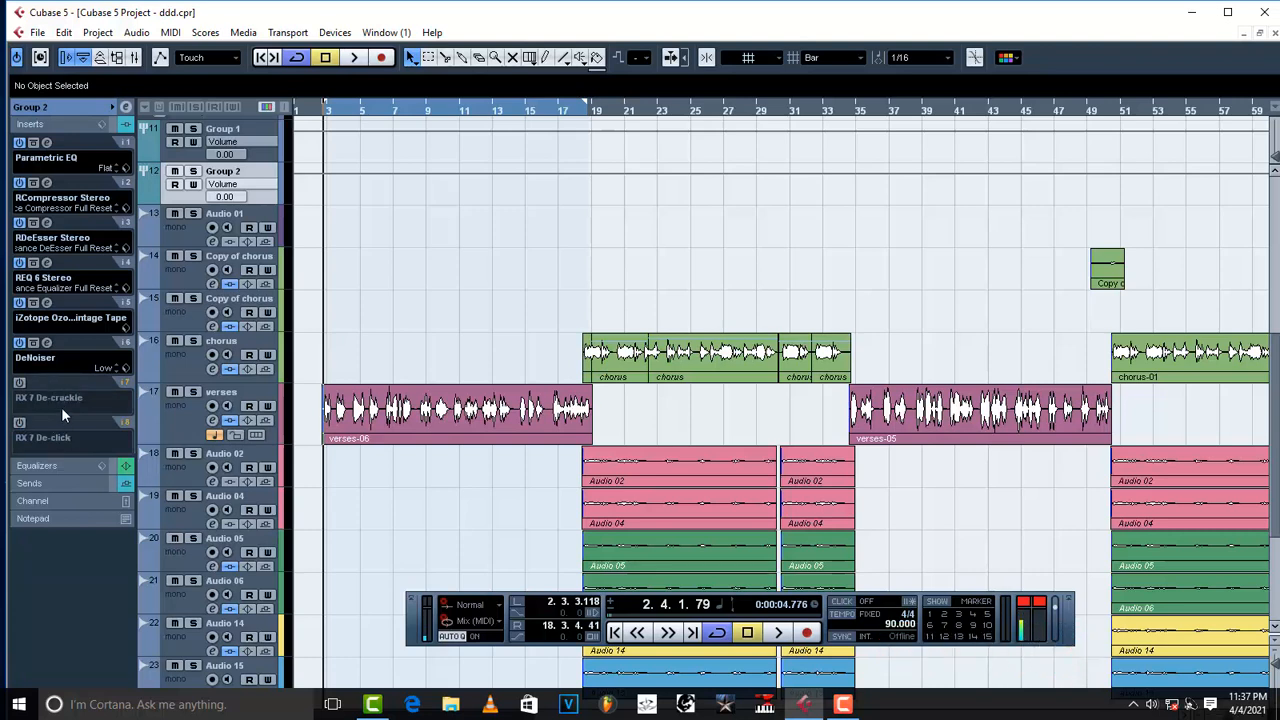
{"action": "mouse_move", "coordinate": [67, 431]}
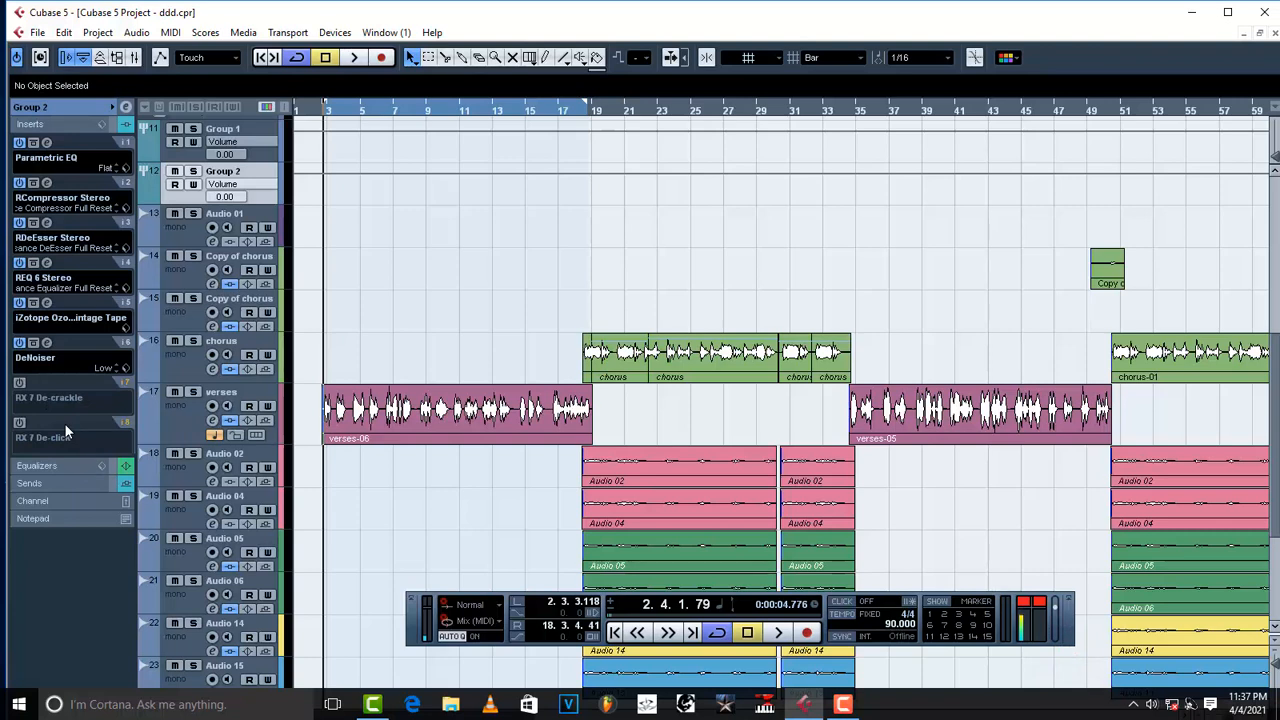
{"action": "mouse_move", "coordinate": [80, 416]}
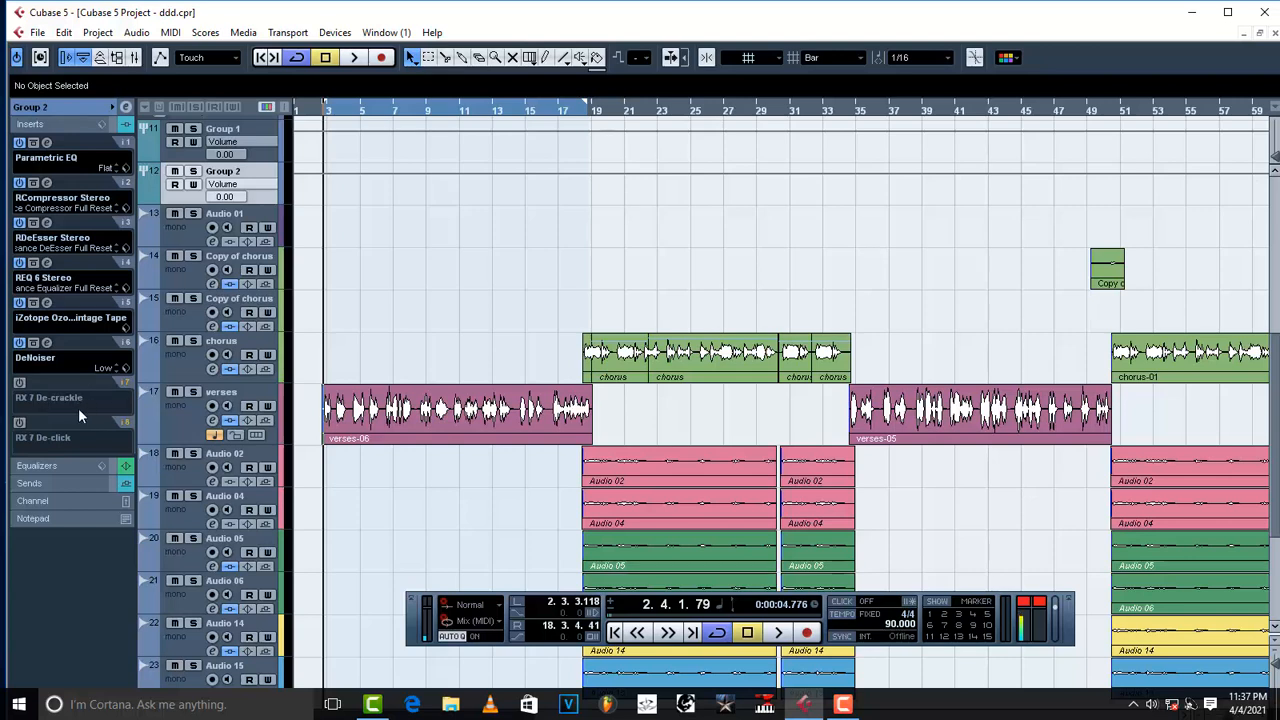
{"action": "mouse_move", "coordinate": [42, 360]}
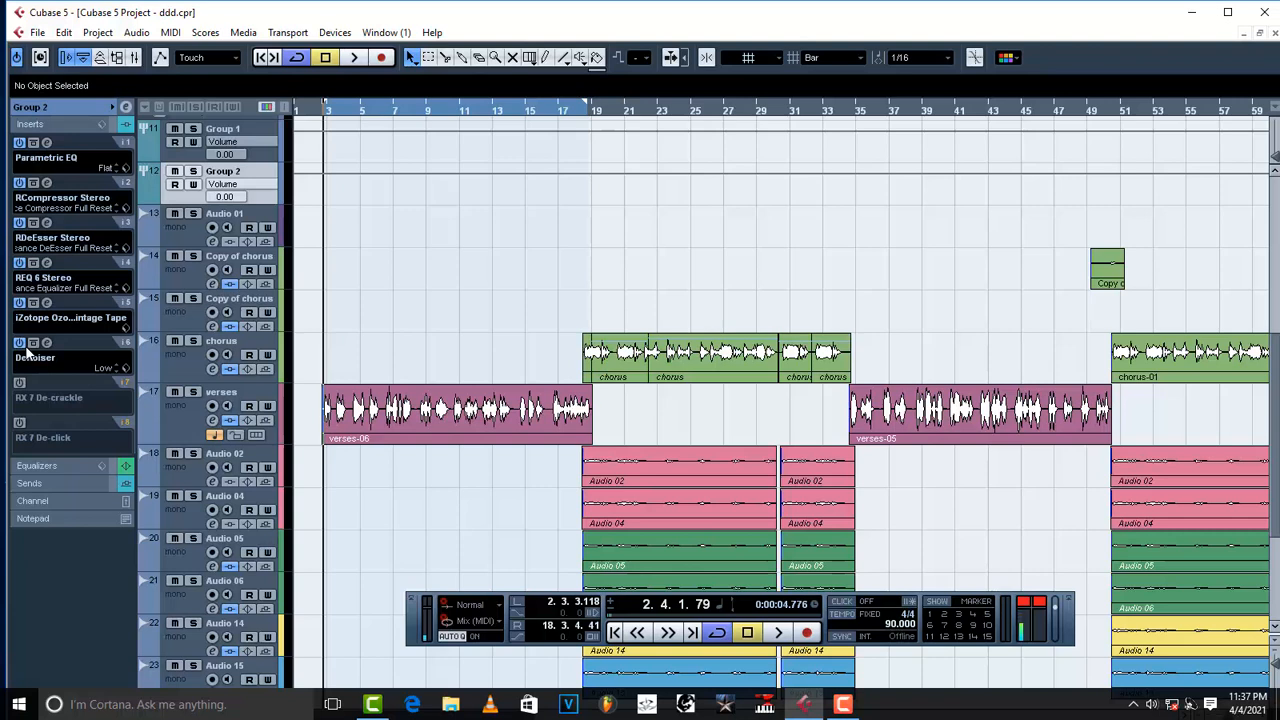
{"action": "mouse_move", "coordinate": [97, 403]}
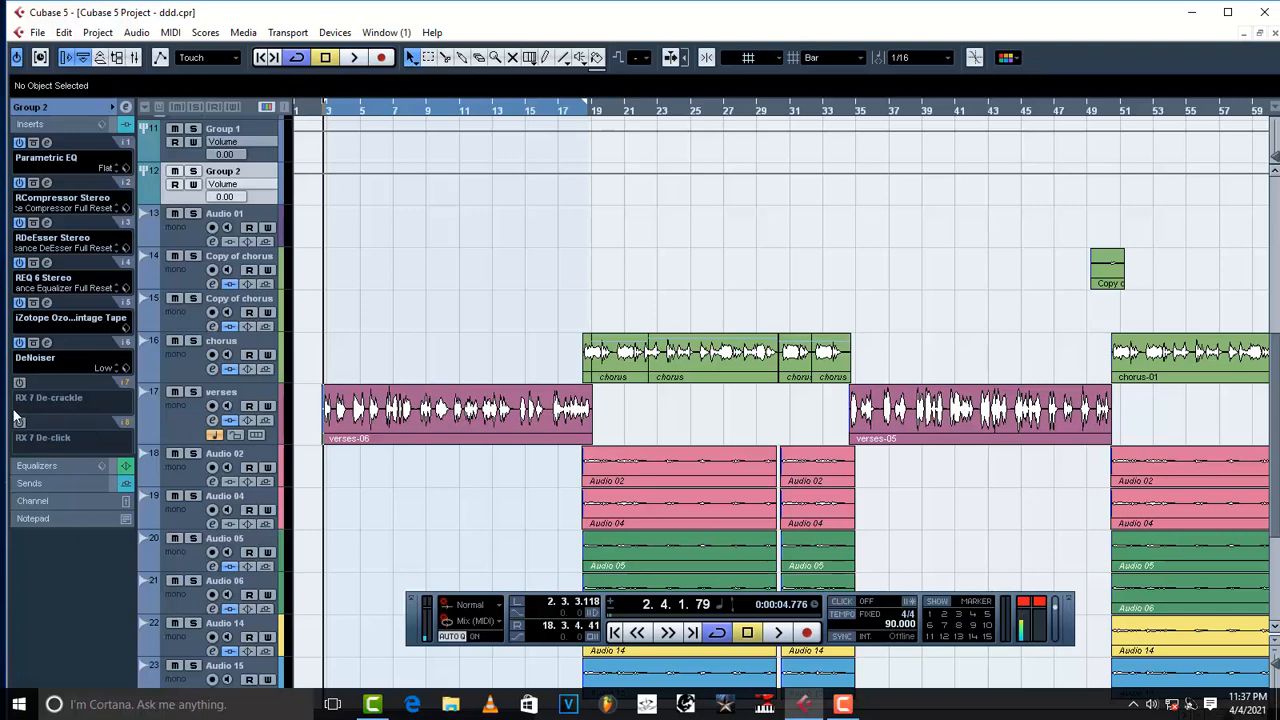
{"action": "mouse_move", "coordinate": [309, 406]}
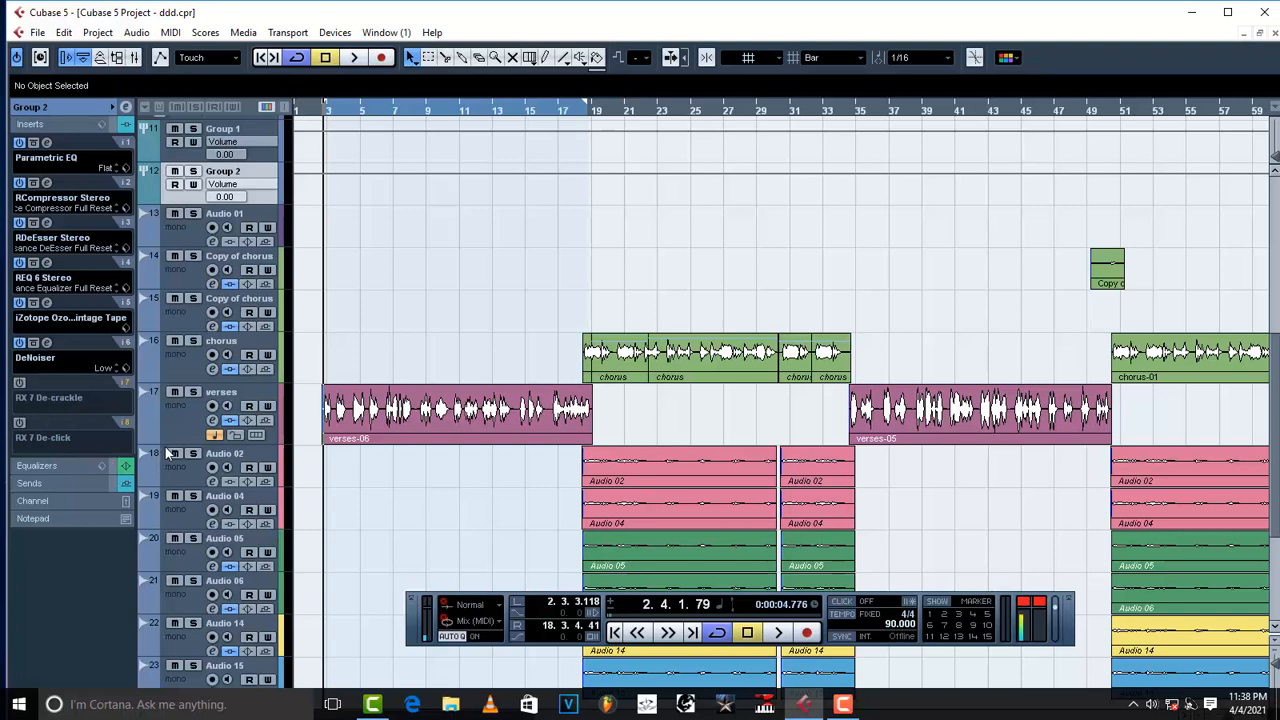
{"action": "mouse_move", "coordinate": [78, 431]}
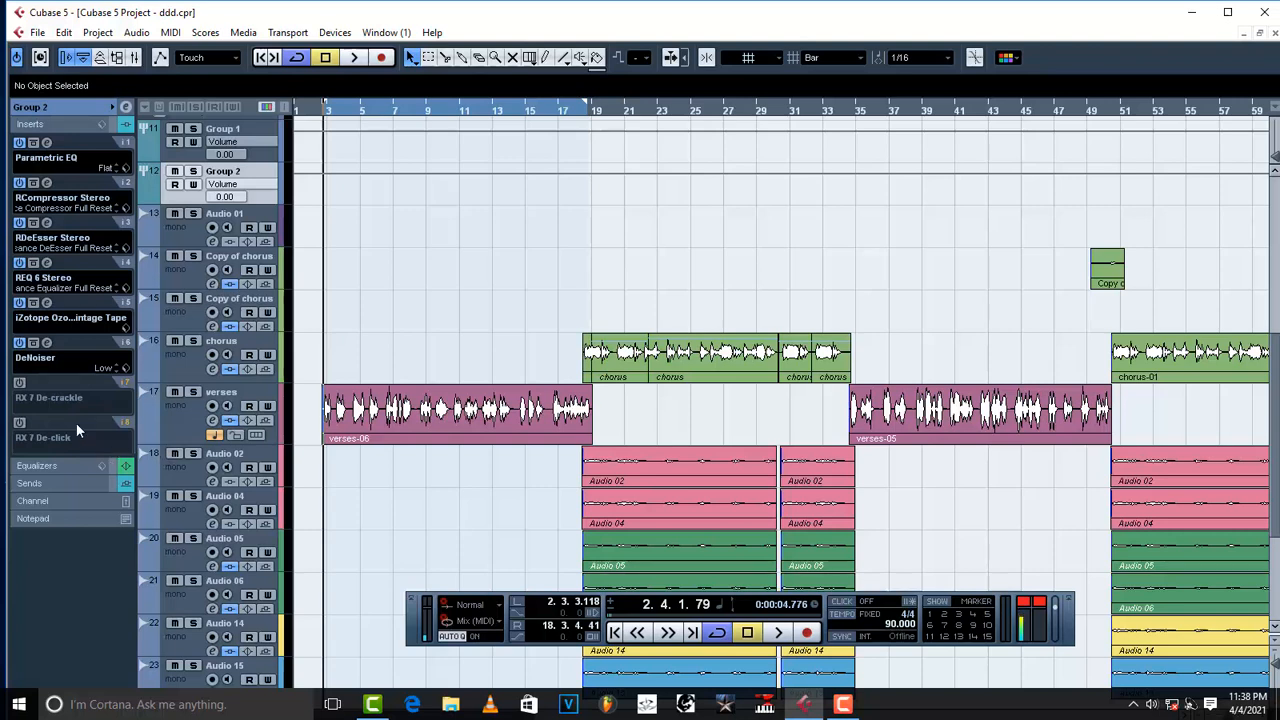
{"action": "mouse_move", "coordinate": [113, 422]}
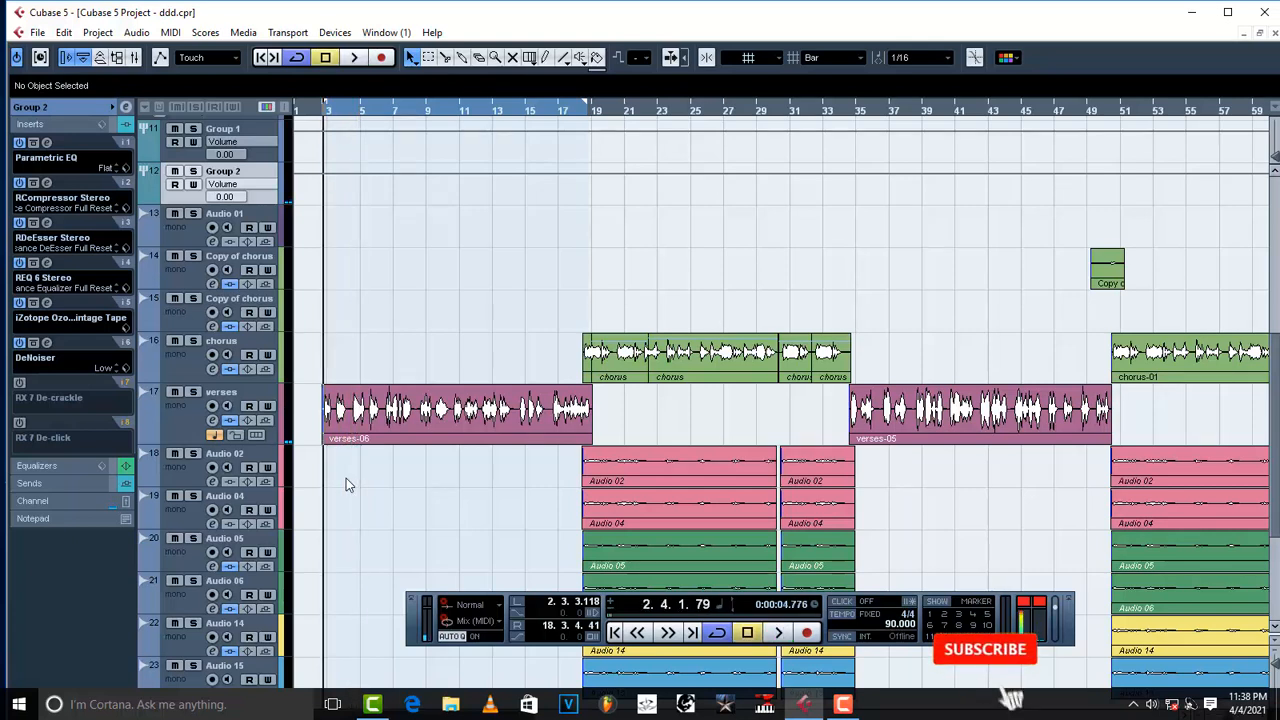
{"action": "left_click", "coordinate": [986, 649]}
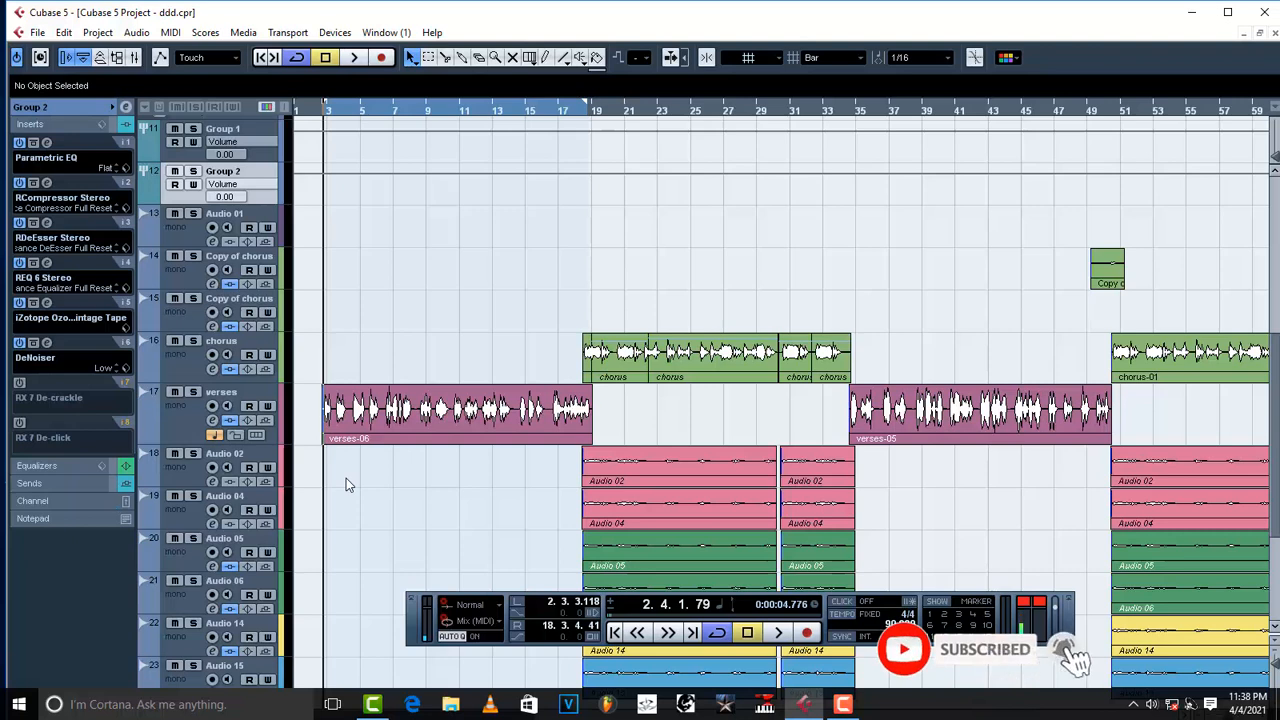